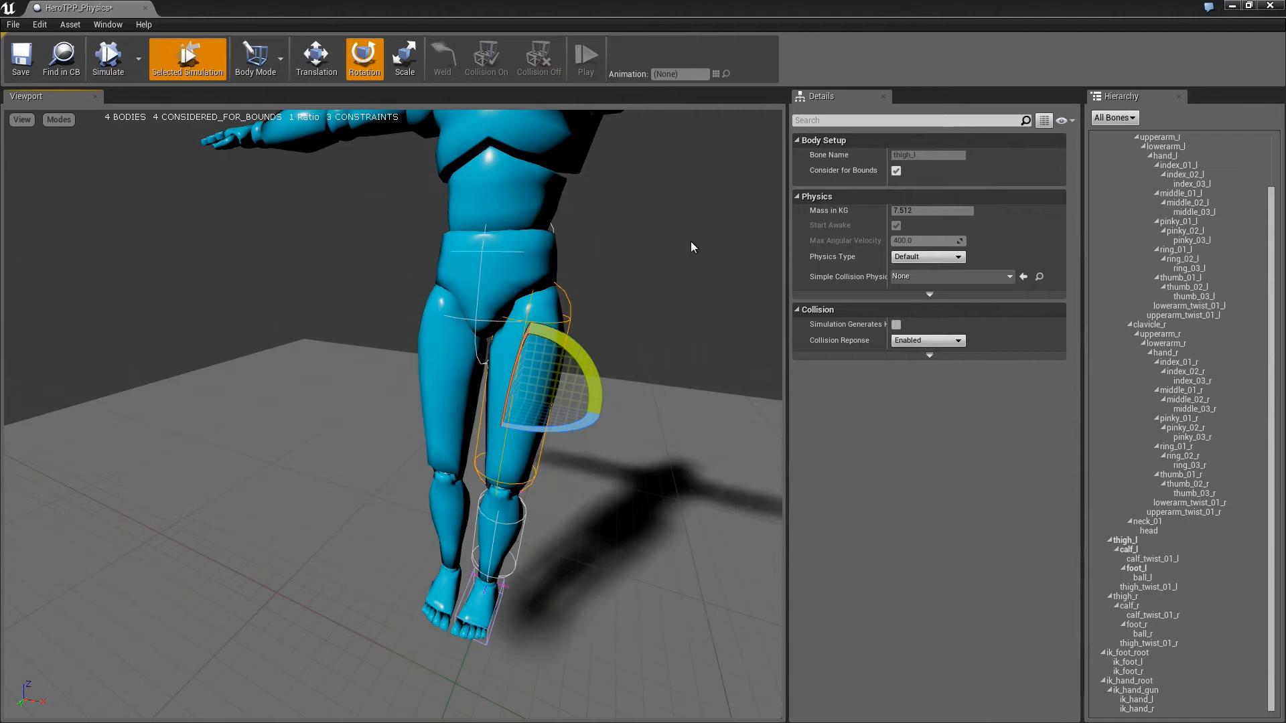
{"action": "mouse_move", "coordinate": [507, 473]}
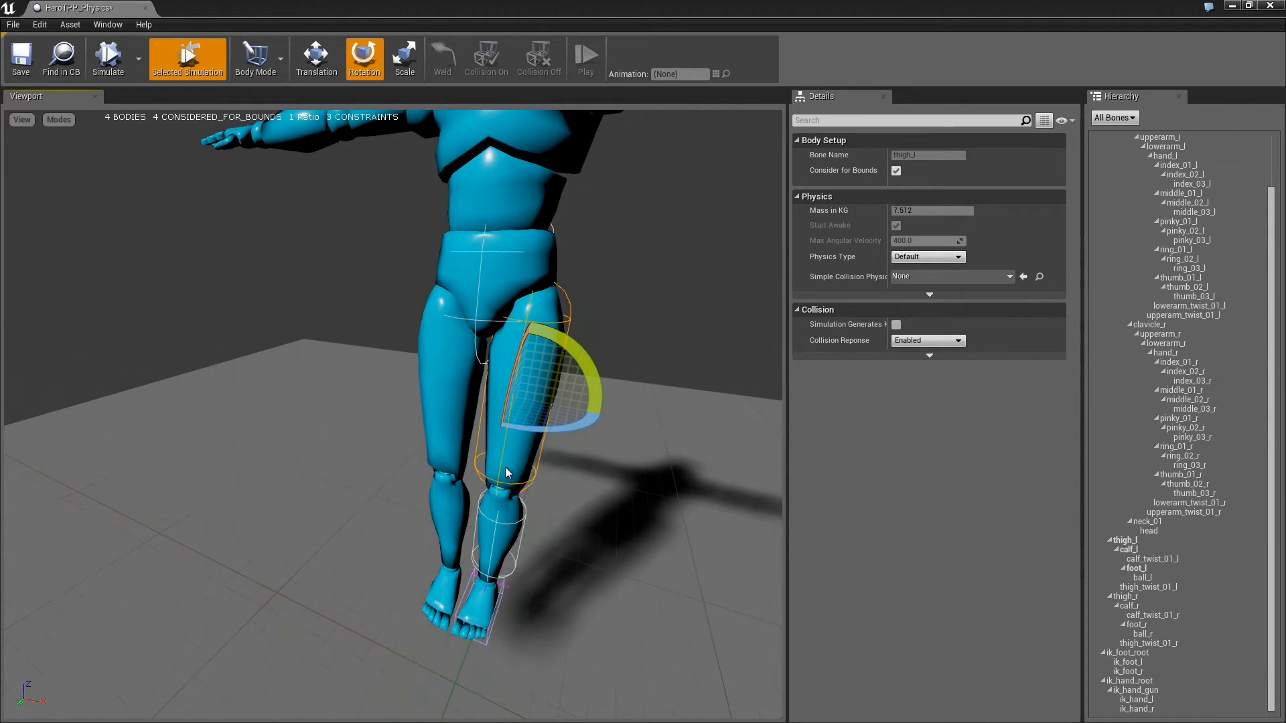
Step: Simulate the leg, then give the foot_l body an Angular Damping of 5.0
{"action": "left_click", "coordinate": [107, 58]}
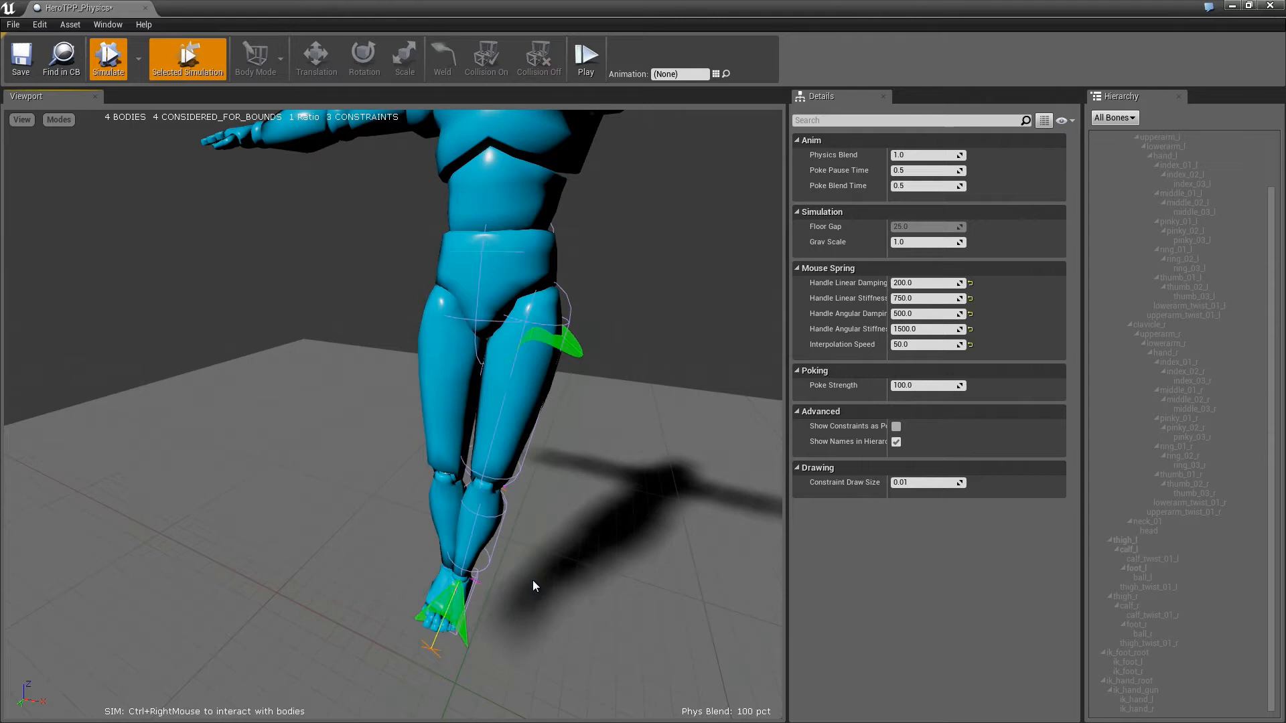
{"action": "mouse_move", "coordinate": [107, 58]}
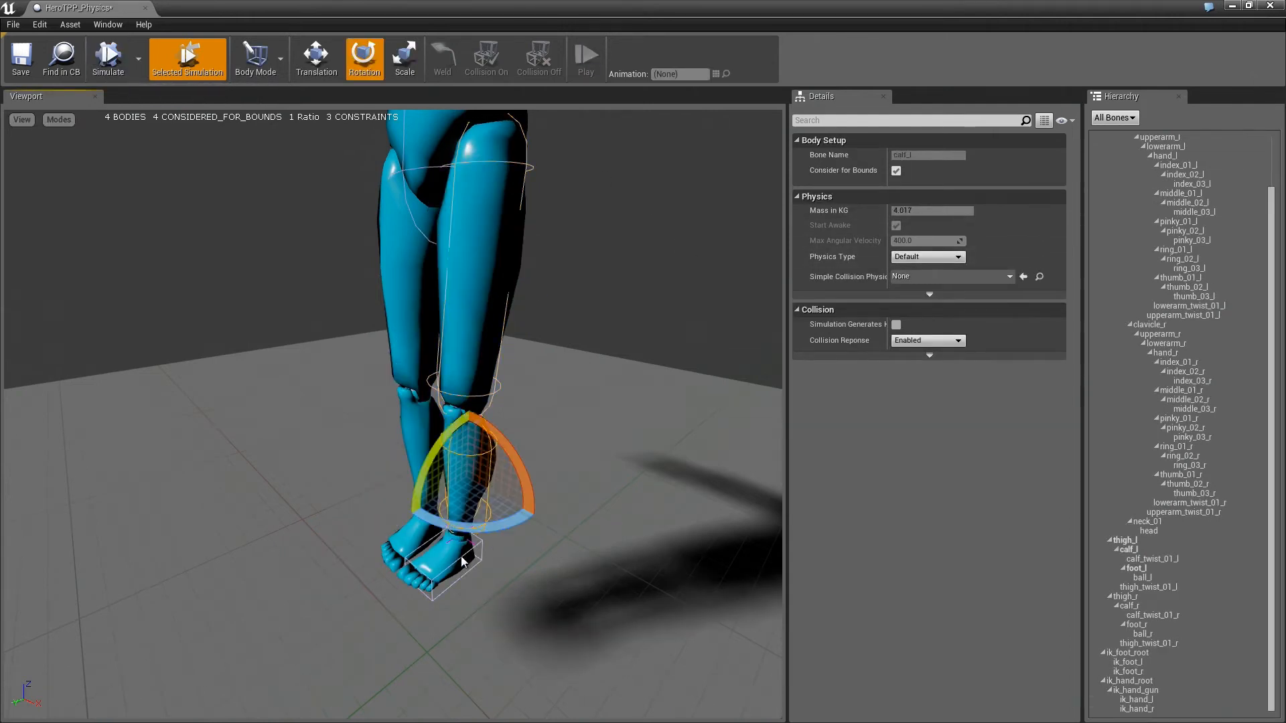
{"action": "left_click", "coordinate": [439, 565]}
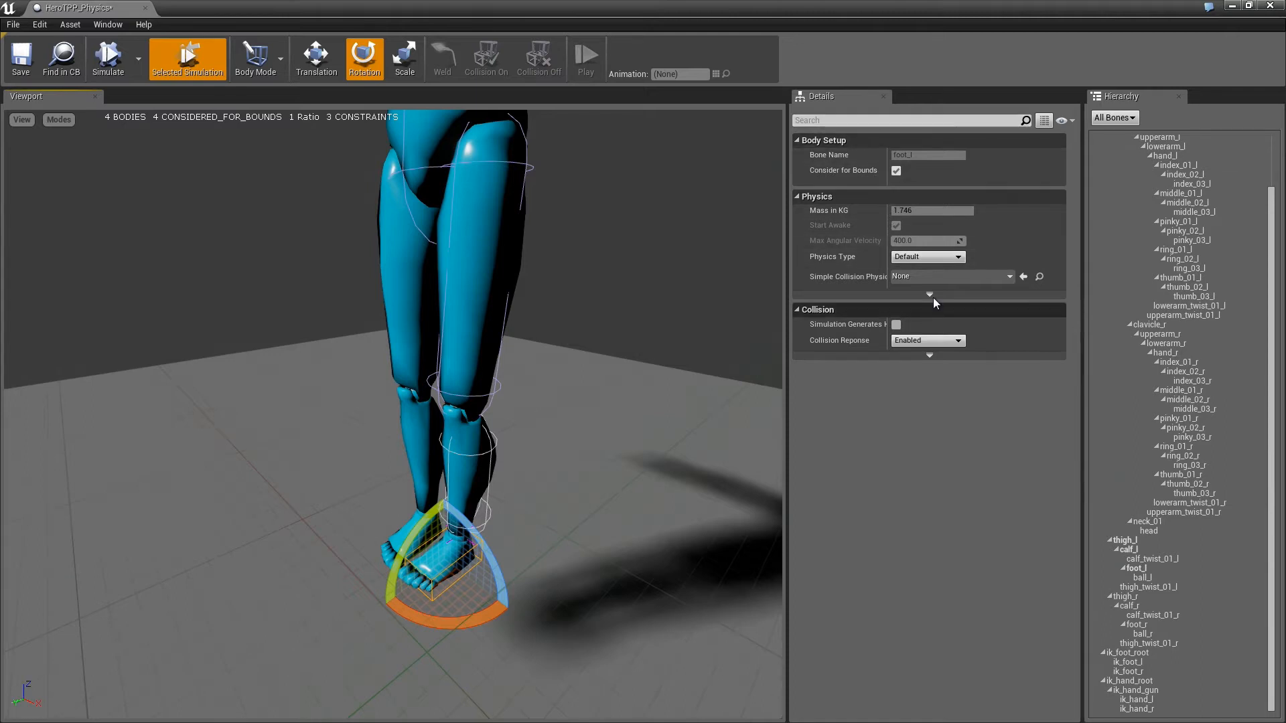
{"action": "left_click", "coordinate": [929, 293]}
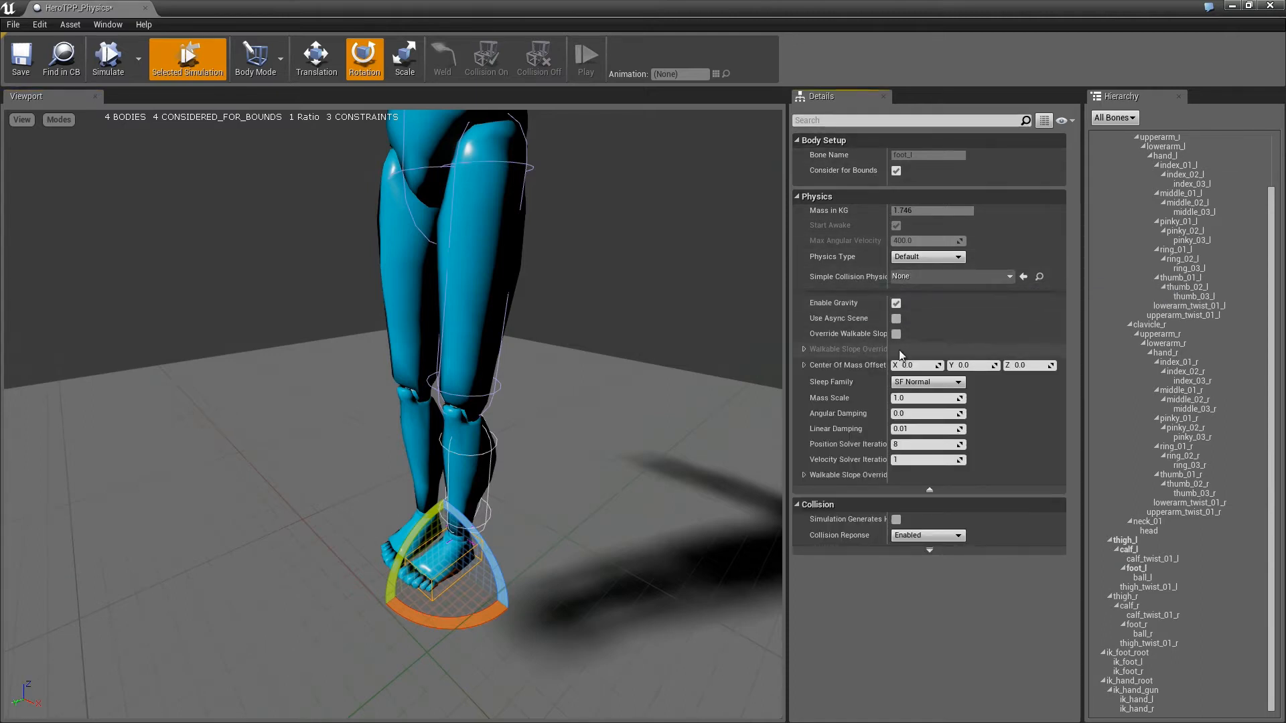
{"action": "mouse_move", "coordinate": [918, 414]}
{"action": "type", "text": "5"}
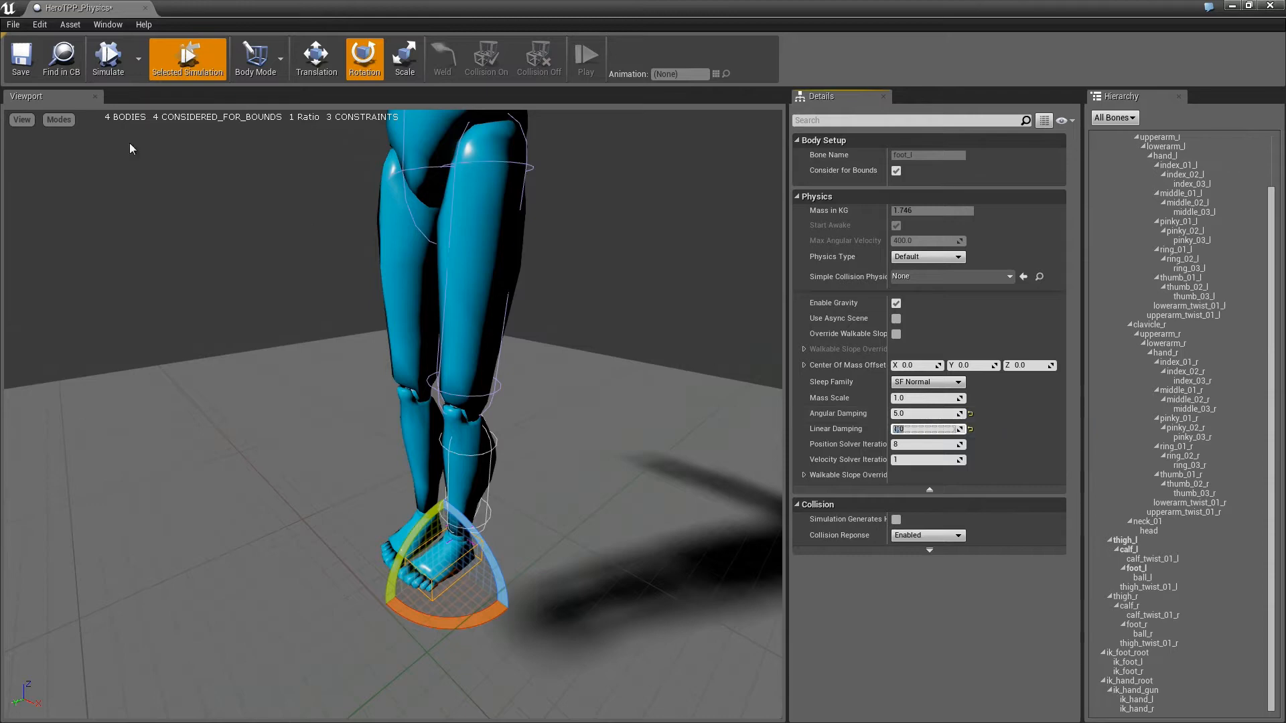
Step: Run the simulation twice to test the damped left foot, stopping it each time
{"action": "left_click", "coordinate": [107, 57]}
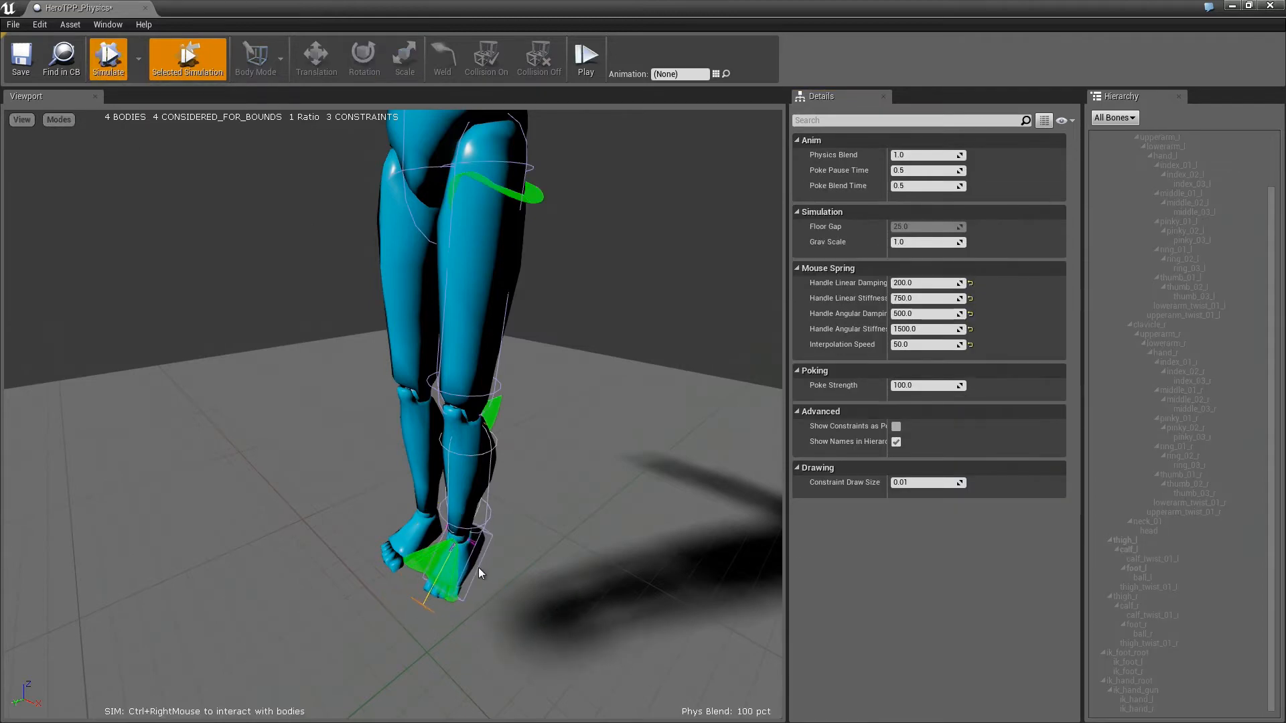
{"action": "left_click", "coordinate": [107, 58]}
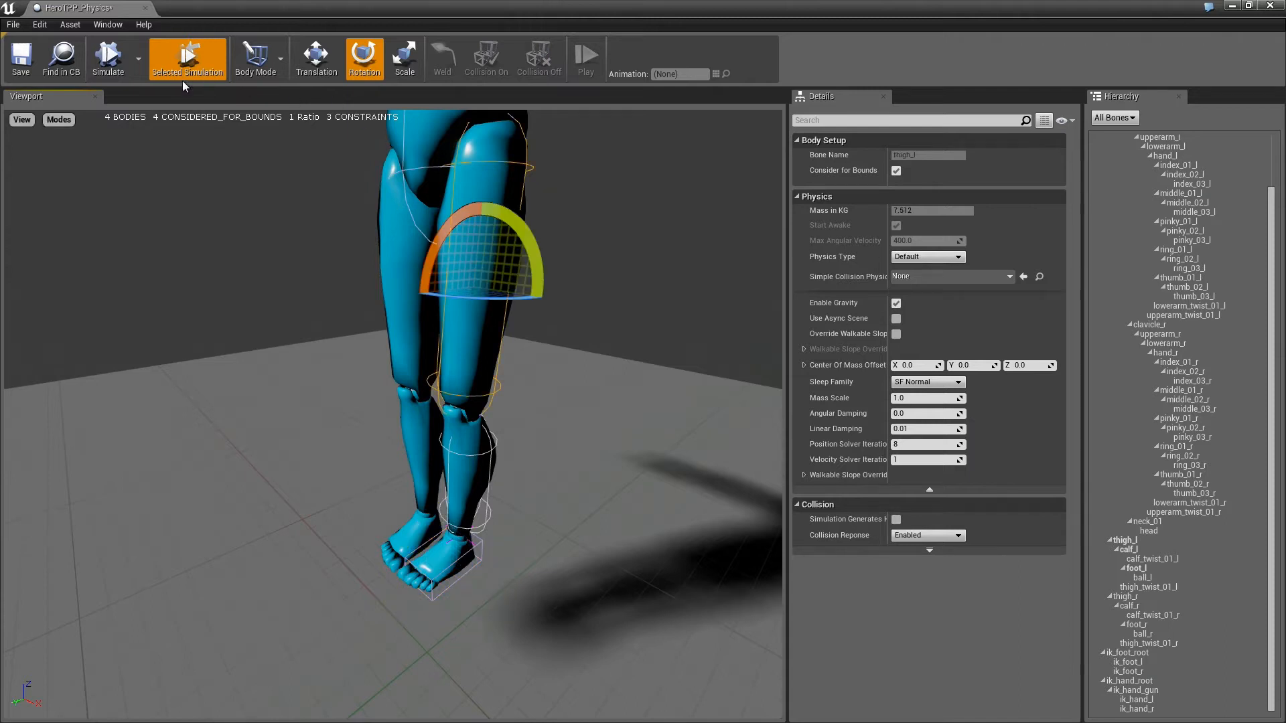
{"action": "left_click", "coordinate": [107, 57]}
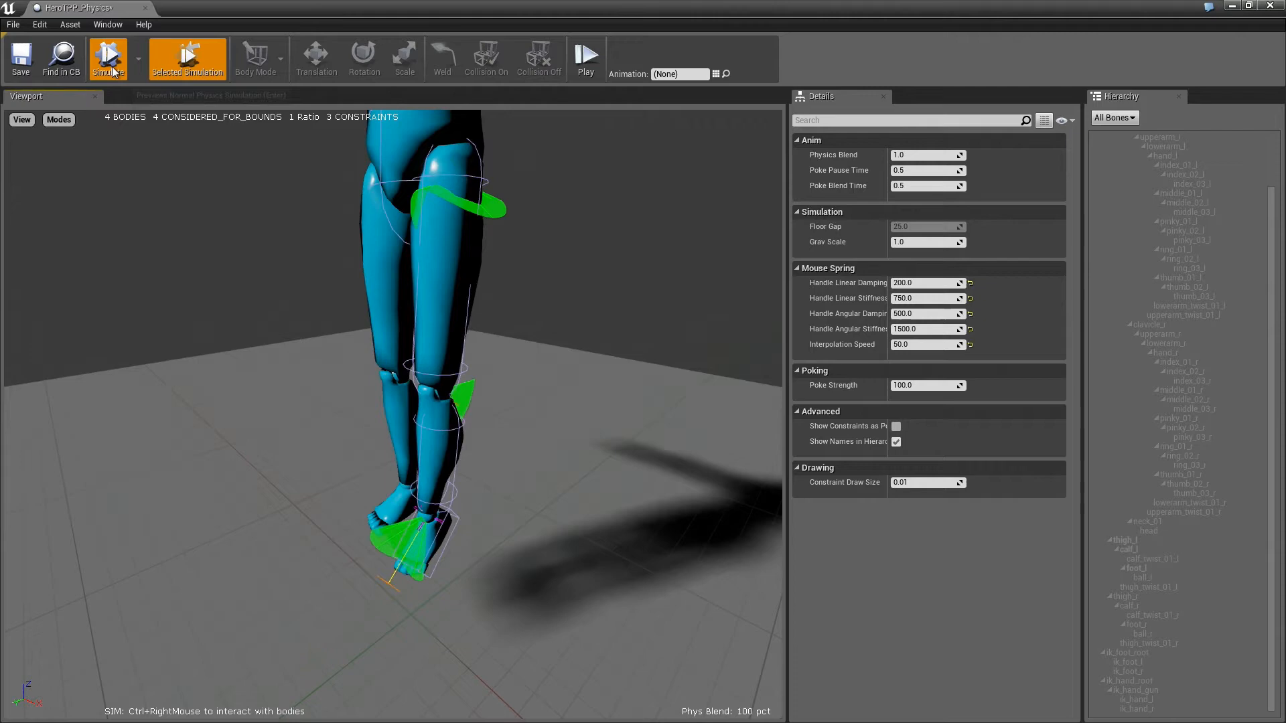
{"action": "left_click", "coordinate": [108, 58]}
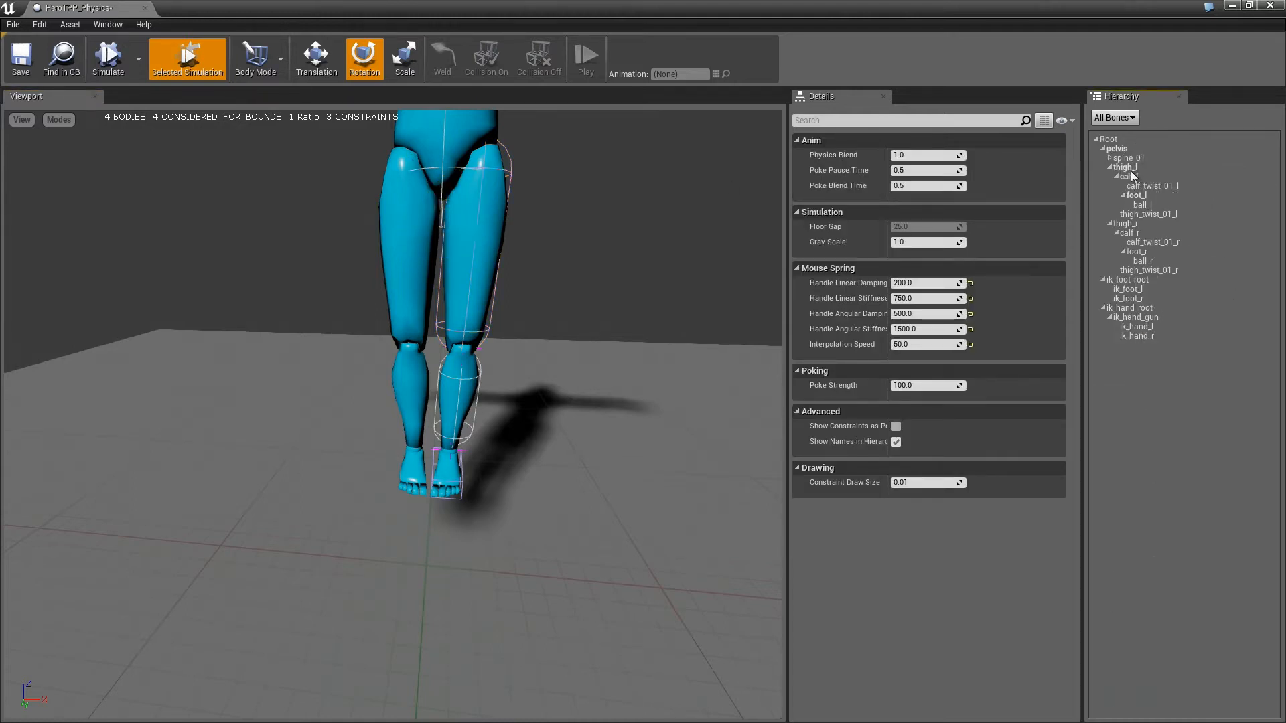
Step: Add a physics body to the thigh_r bone and switch to scaling it
{"action": "left_click", "coordinate": [1124, 222]}
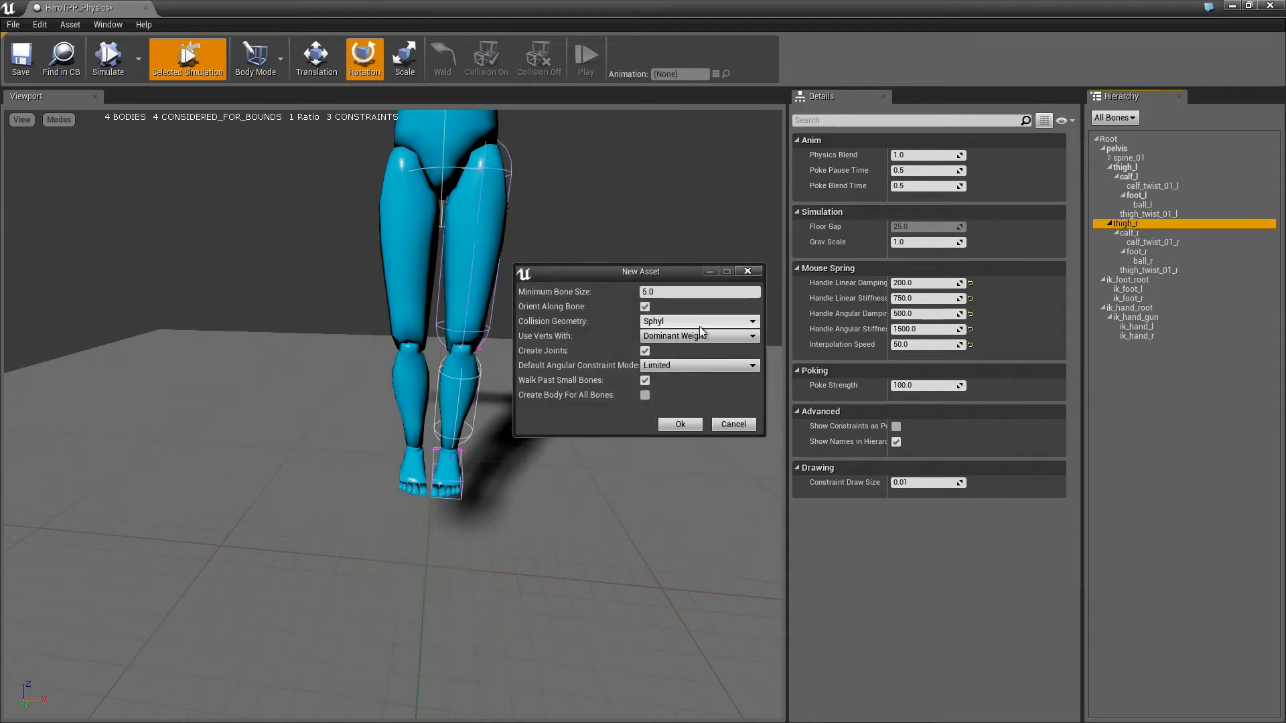
{"action": "left_click", "coordinate": [679, 424]}
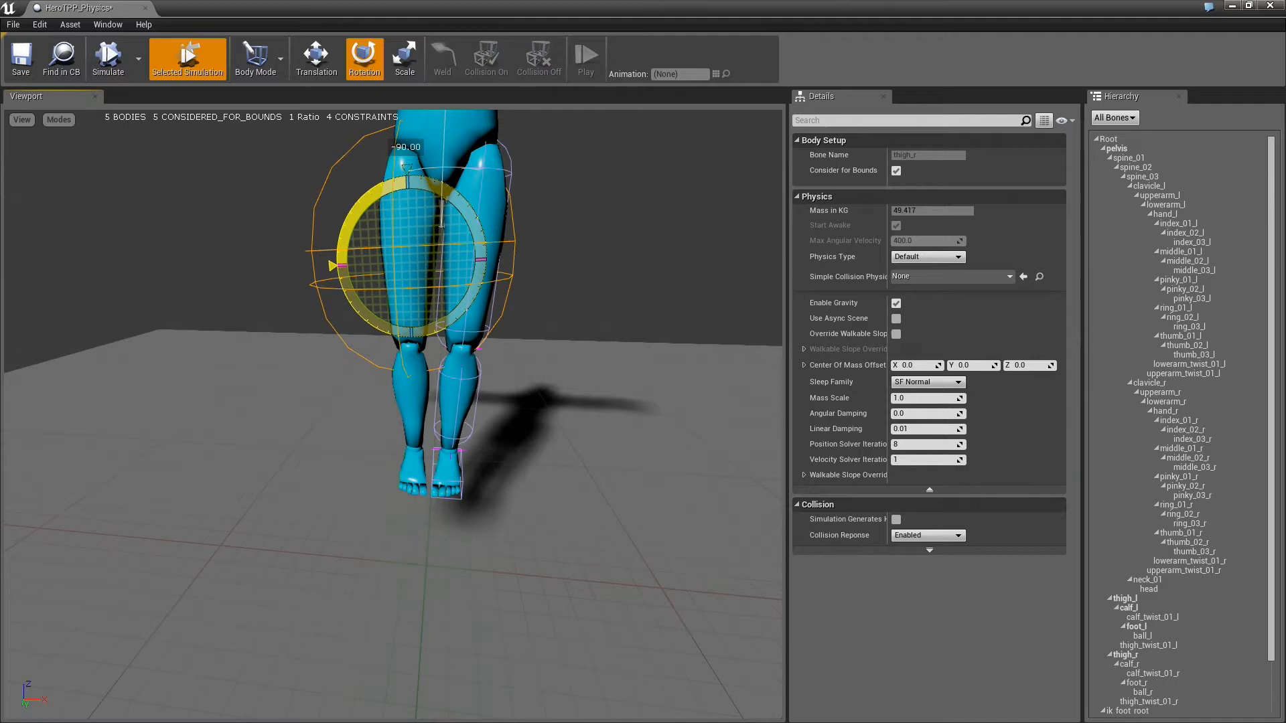
{"action": "left_click", "coordinate": [403, 57]}
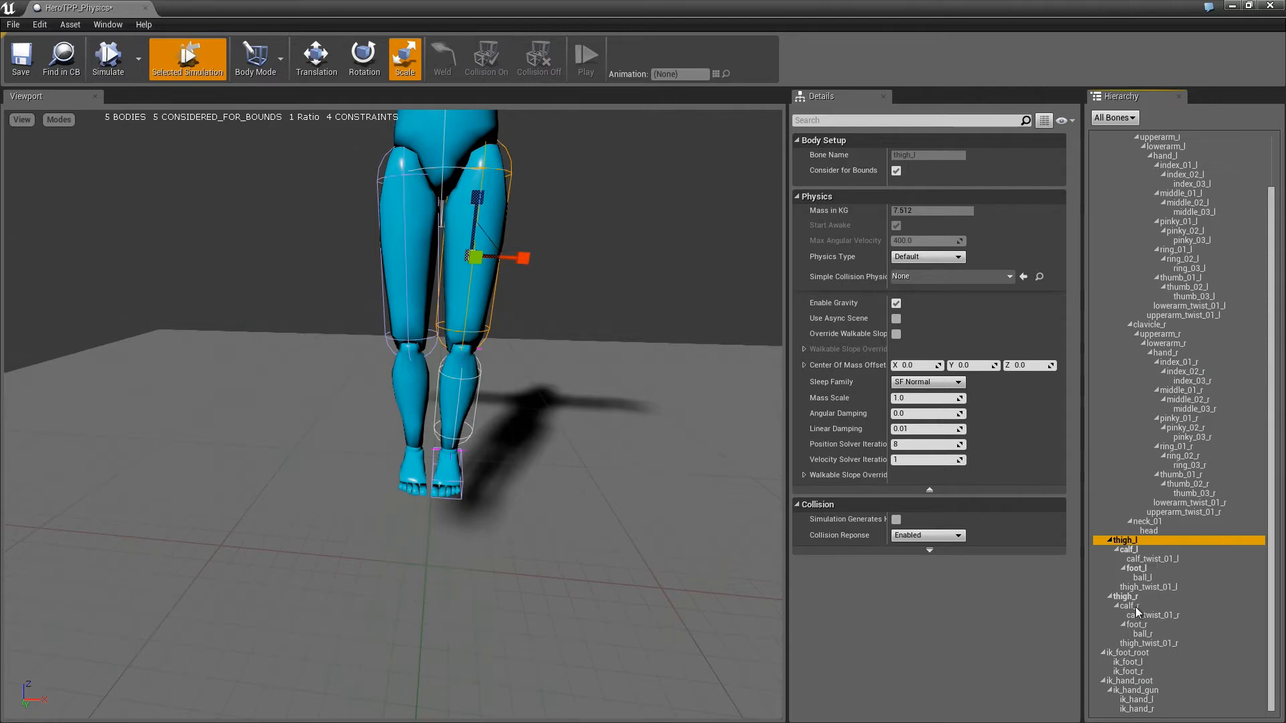
Step: Add a body to calf_r and give foot_r a Box collision body
{"action": "left_click", "coordinate": [1123, 596]}
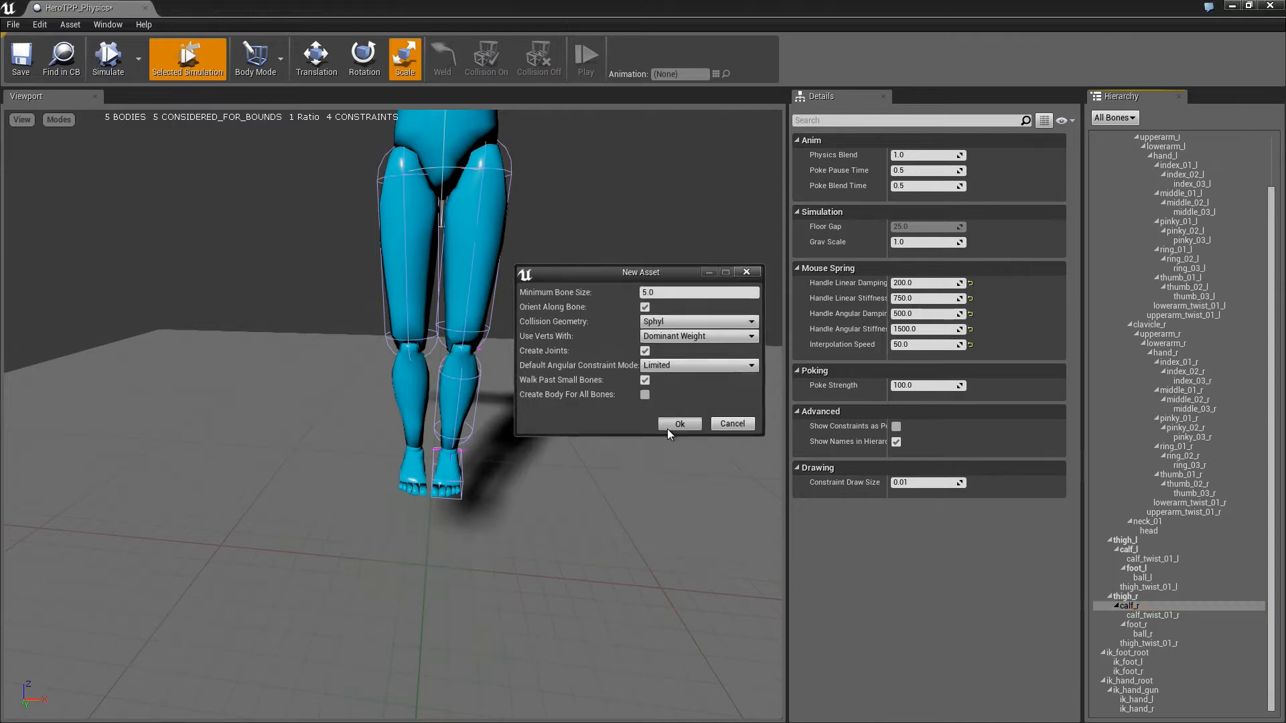
{"action": "left_click", "coordinate": [679, 424]}
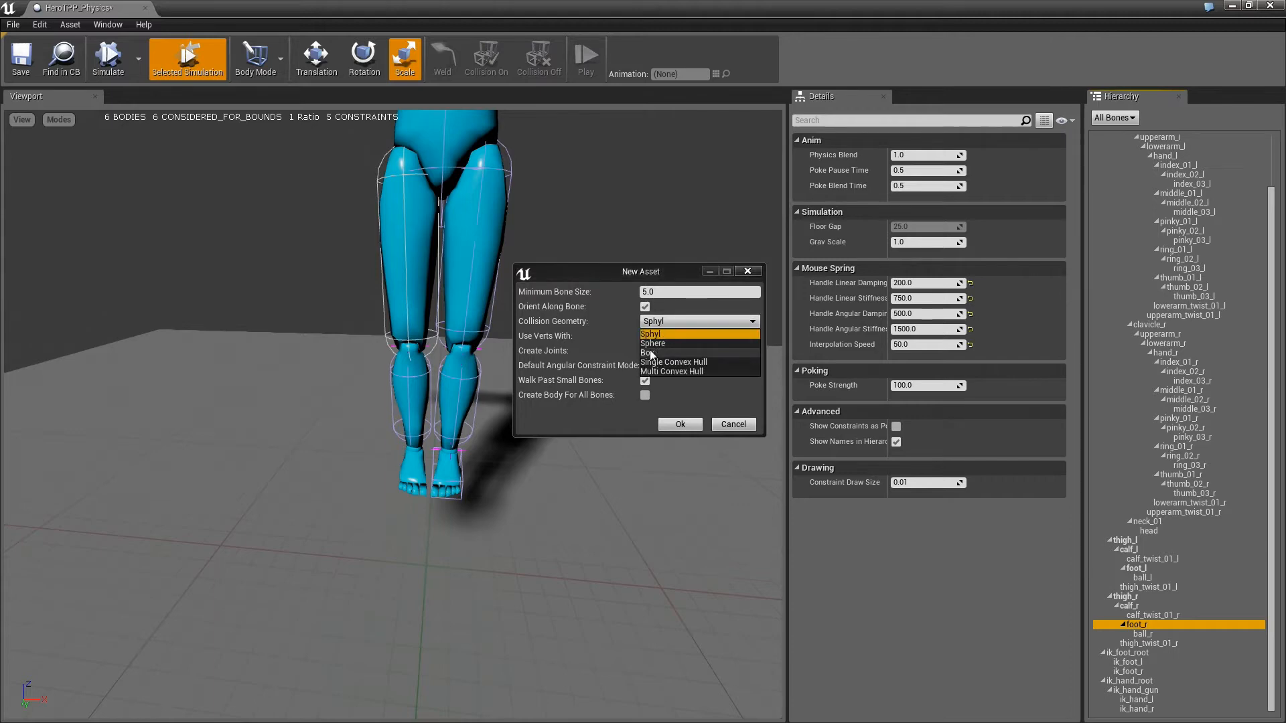
{"action": "left_click", "coordinate": [679, 424]}
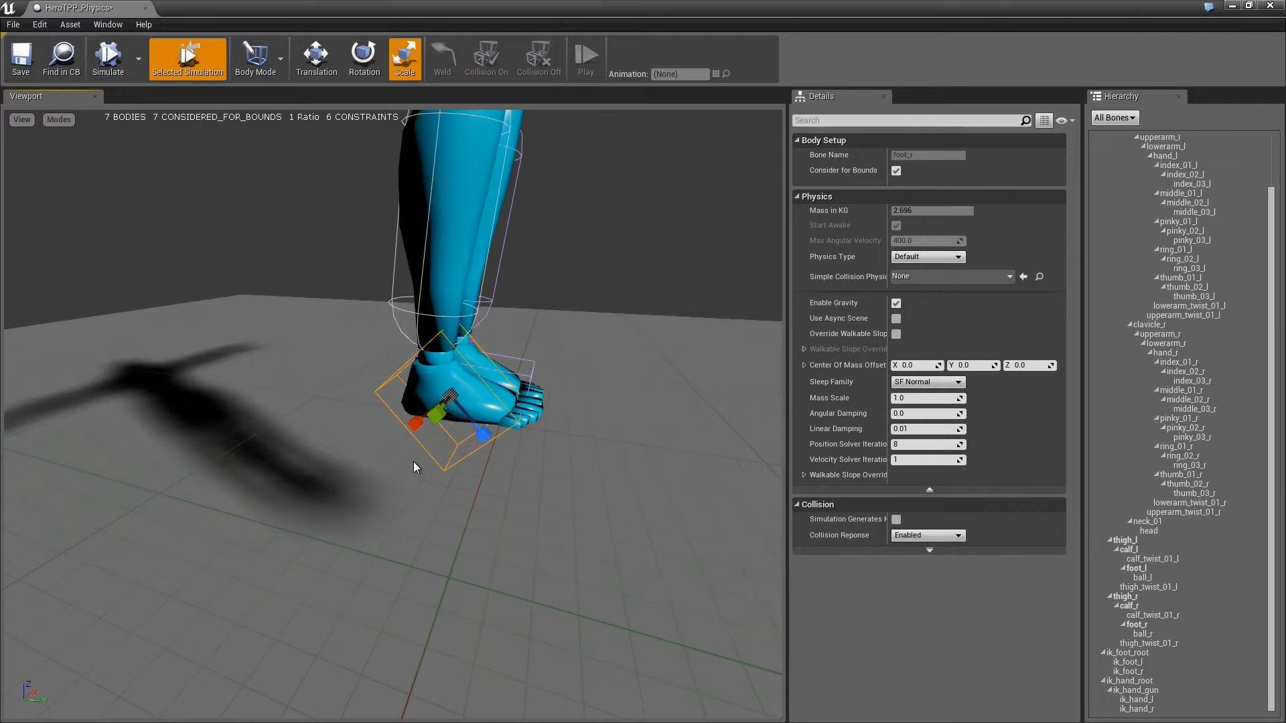
Step: Rotate, scale and translate the foot_r box body to fit around the foot mesh
{"action": "left_click", "coordinate": [363, 57]}
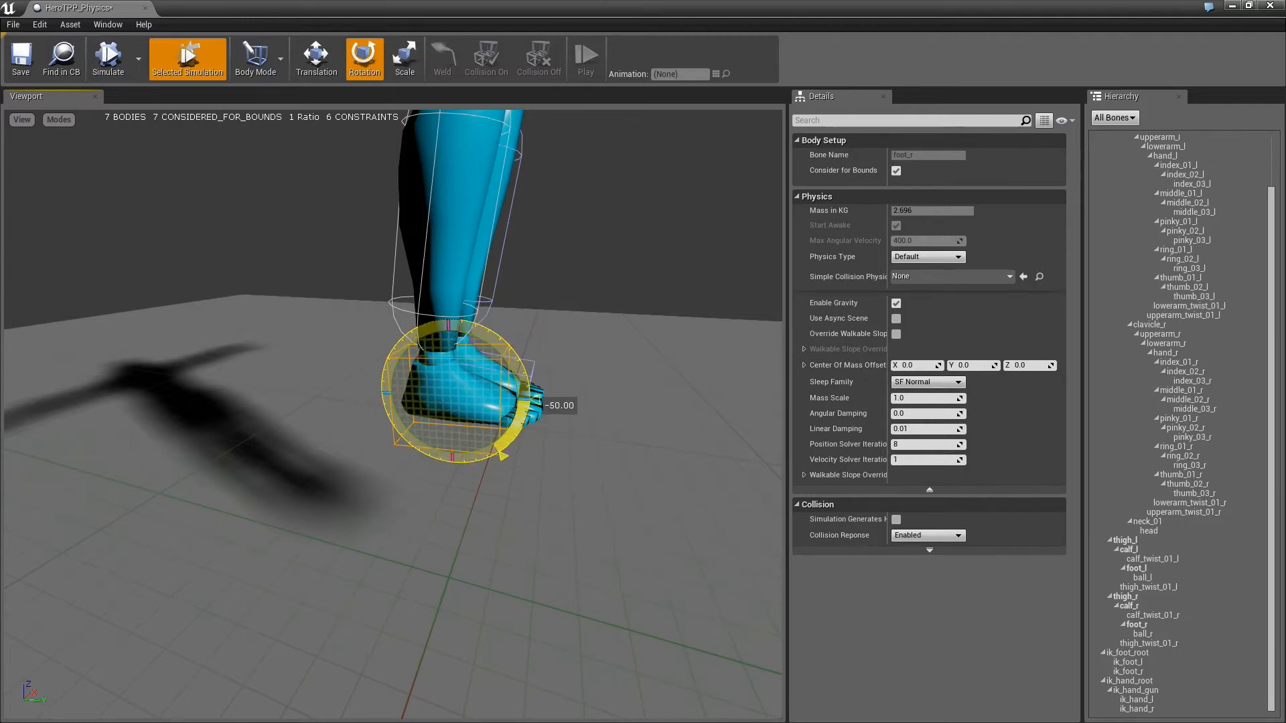
{"action": "left_click", "coordinate": [403, 53]}
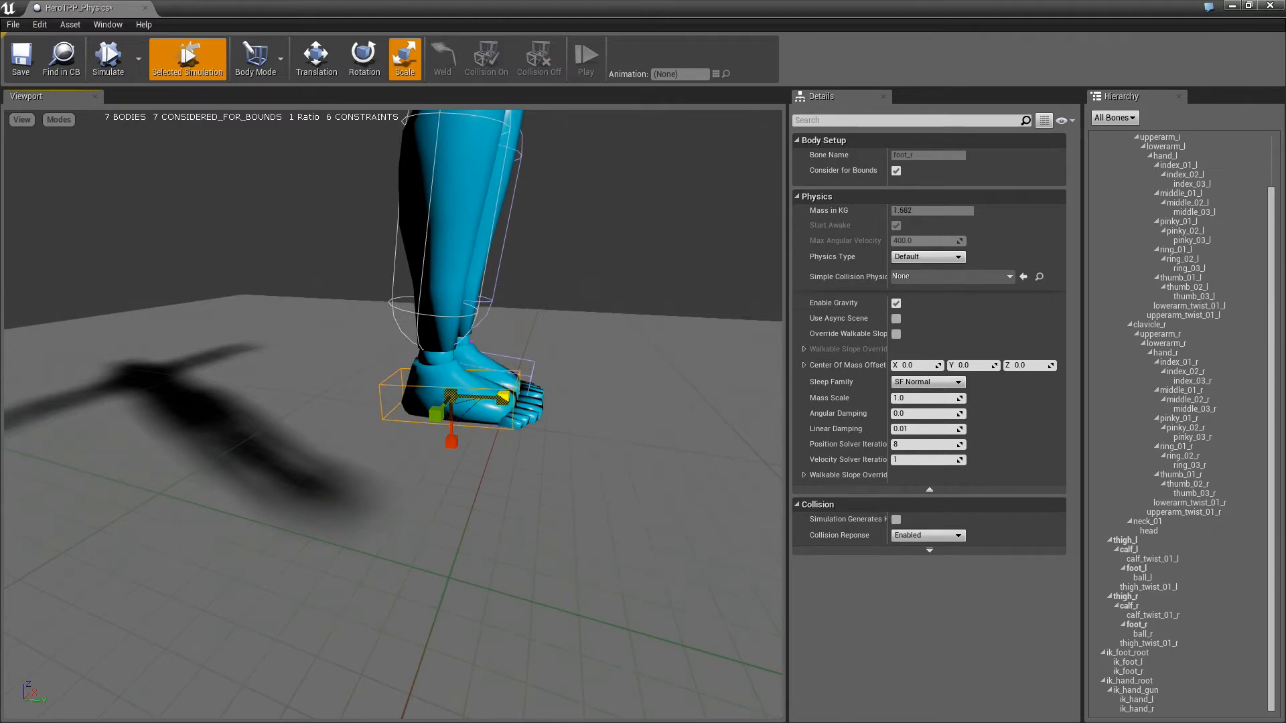
{"action": "left_click", "coordinate": [316, 57]}
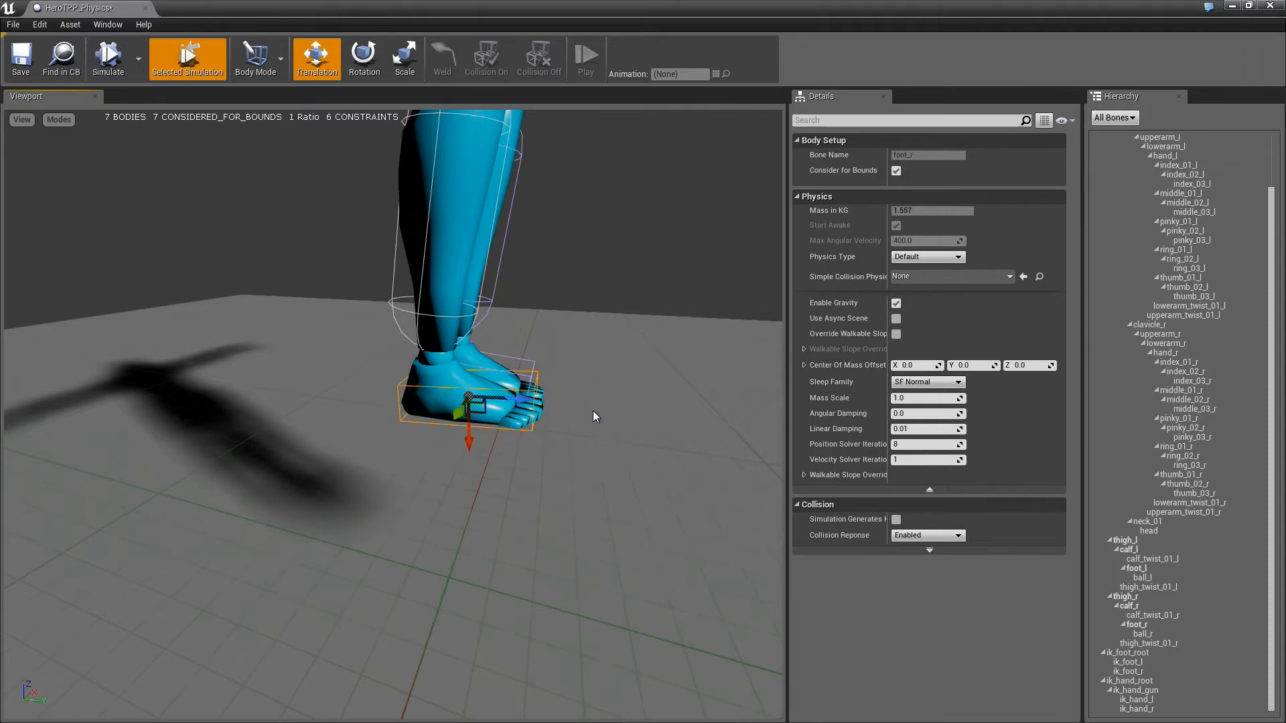
{"action": "scroll", "scroll_direction": "up", "scroll_amount": 3}
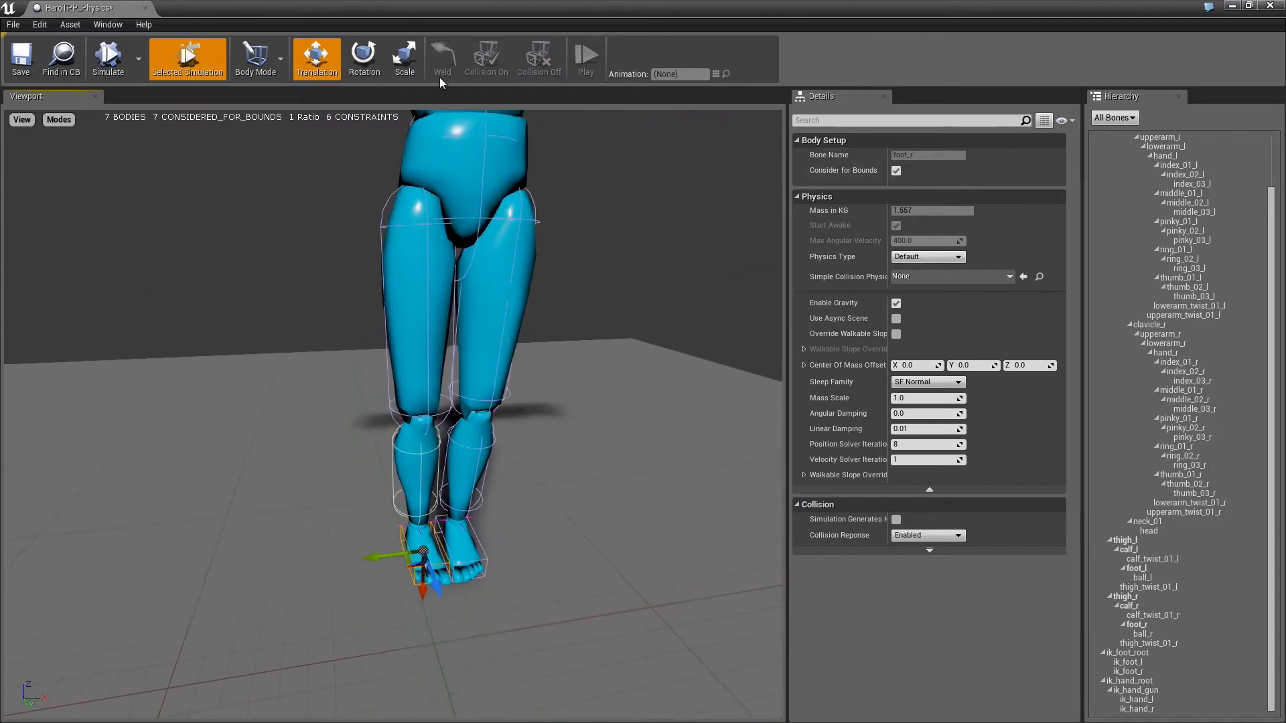
Step: Switch to Constraint Mode and copy the thigh_l hip constraint's properties
{"action": "left_click", "coordinate": [278, 62]}
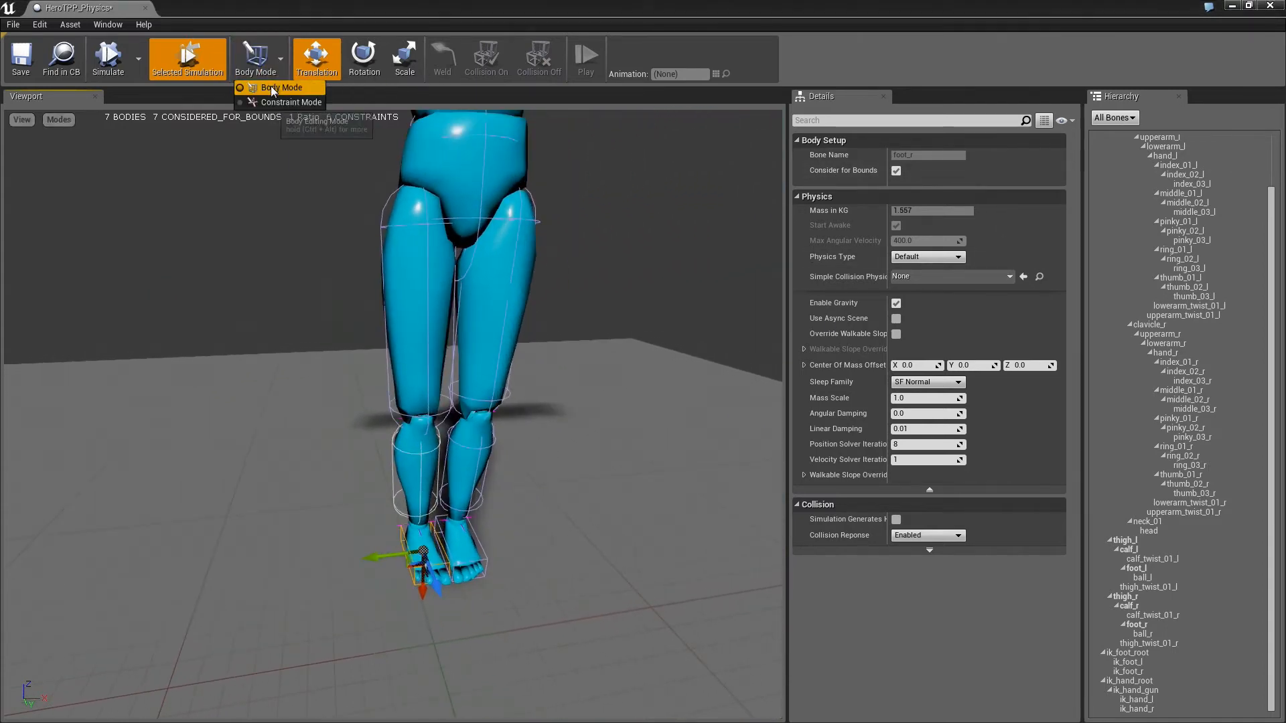
{"action": "left_click", "coordinate": [289, 102]}
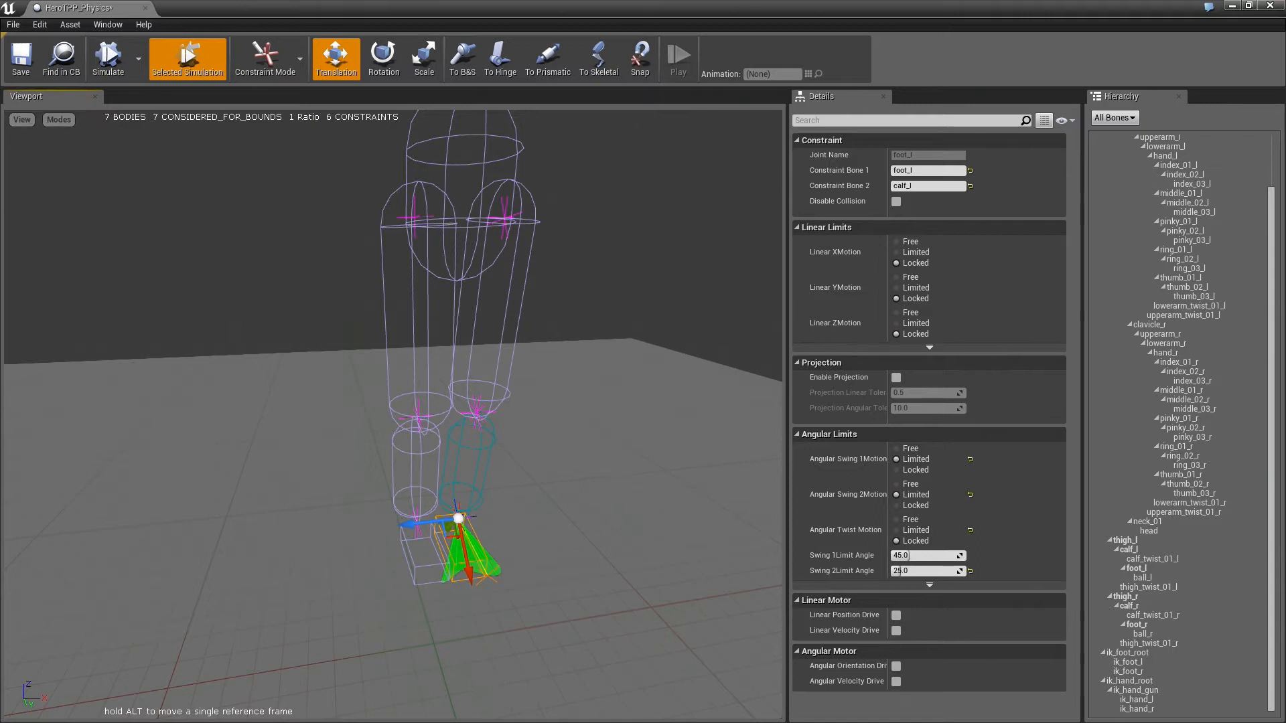
{"action": "left_click", "coordinate": [564, 202]}
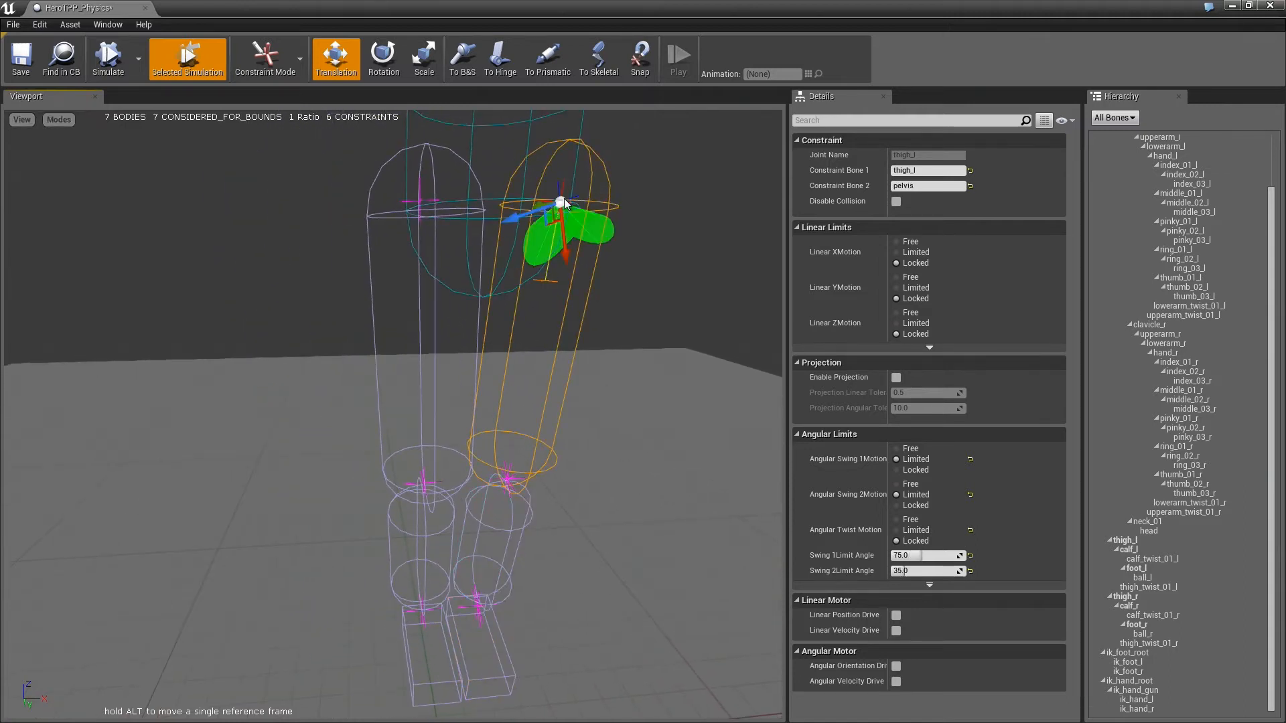
{"action": "mouse_move", "coordinate": [426, 207]}
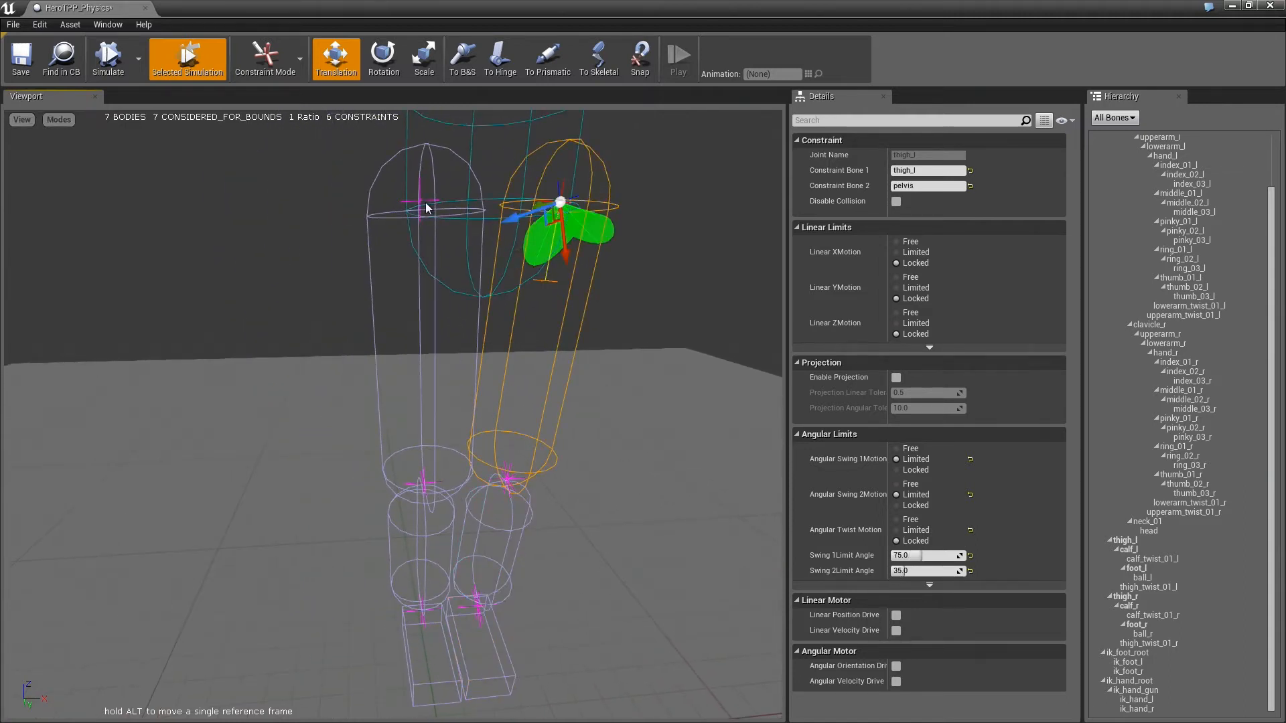
{"action": "right_click", "coordinate": [565, 213]}
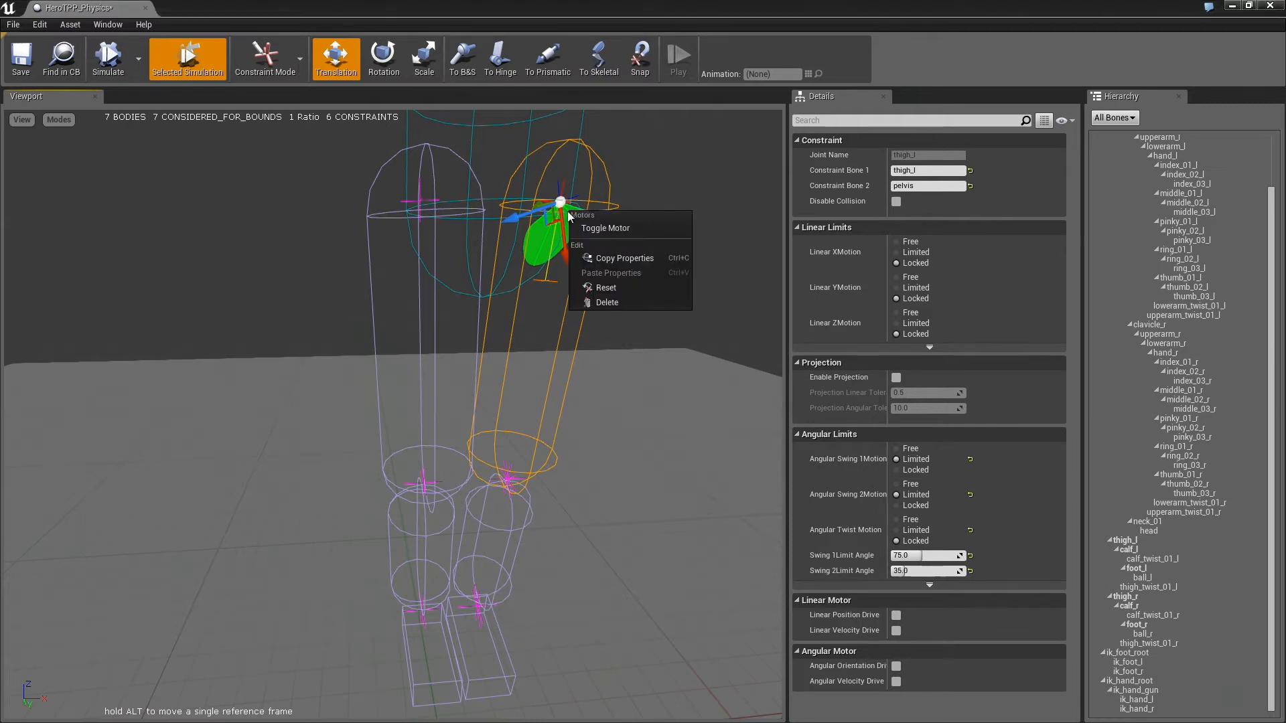
{"action": "mouse_move", "coordinate": [626, 258]}
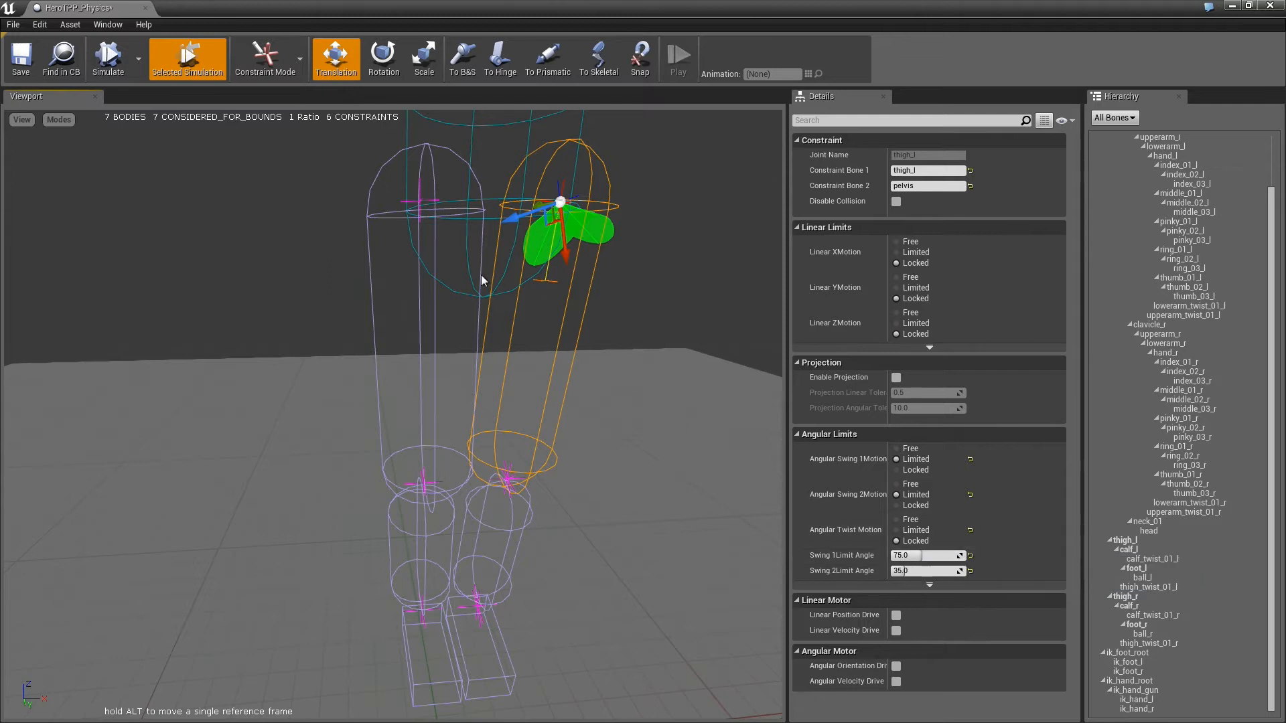
{"action": "mouse_move", "coordinate": [455, 220]}
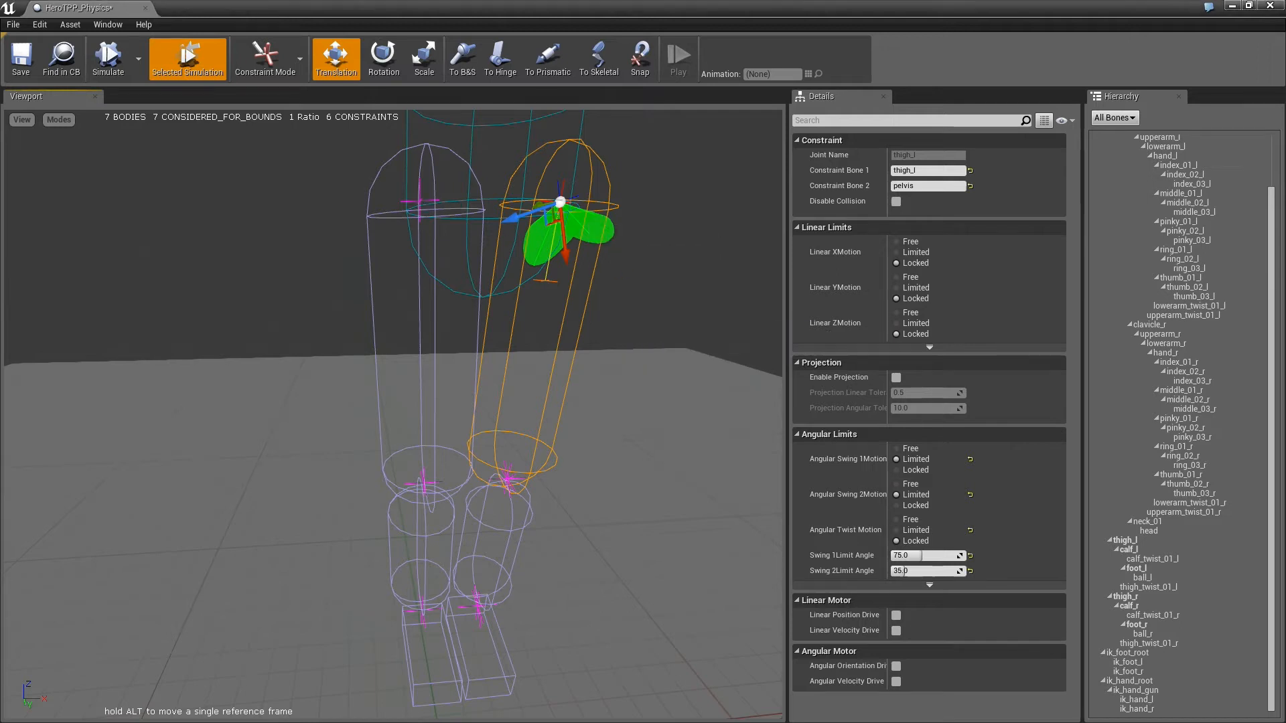
Step: Paste the 75°/35° swing limits onto the thigh_r hip constraint
{"action": "right_click", "coordinate": [419, 200]}
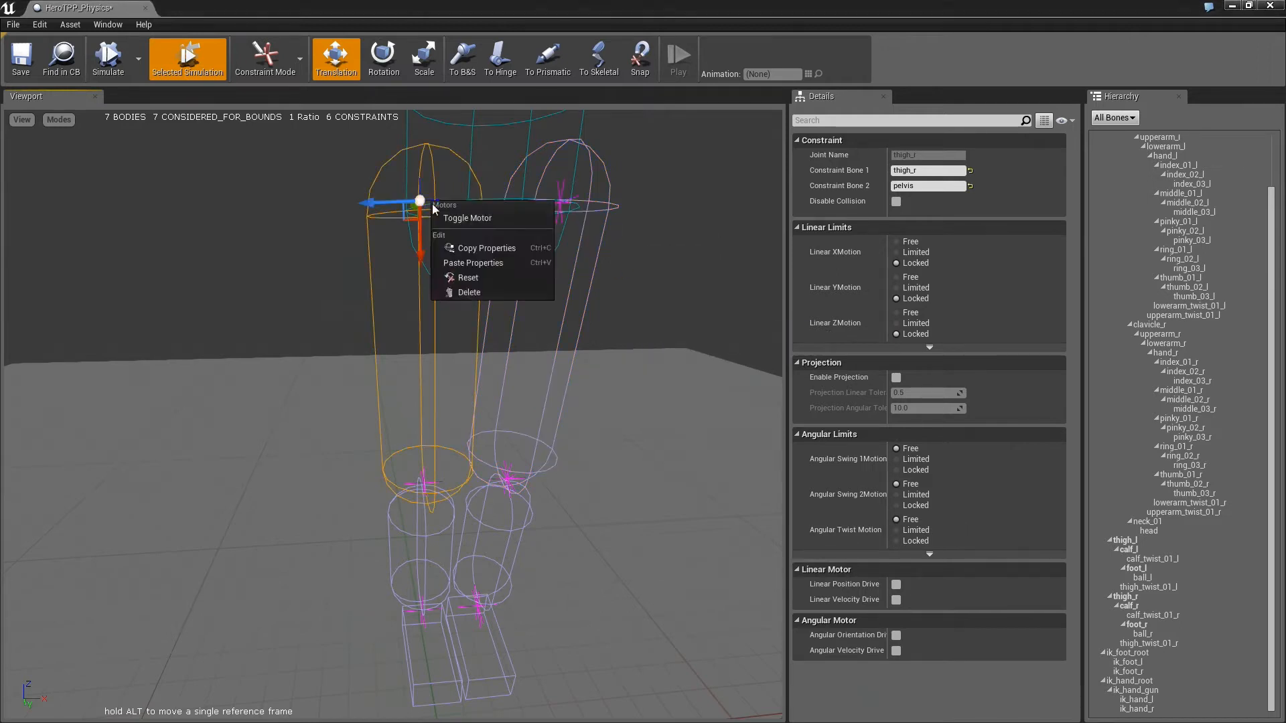
{"action": "mouse_move", "coordinate": [472, 262]}
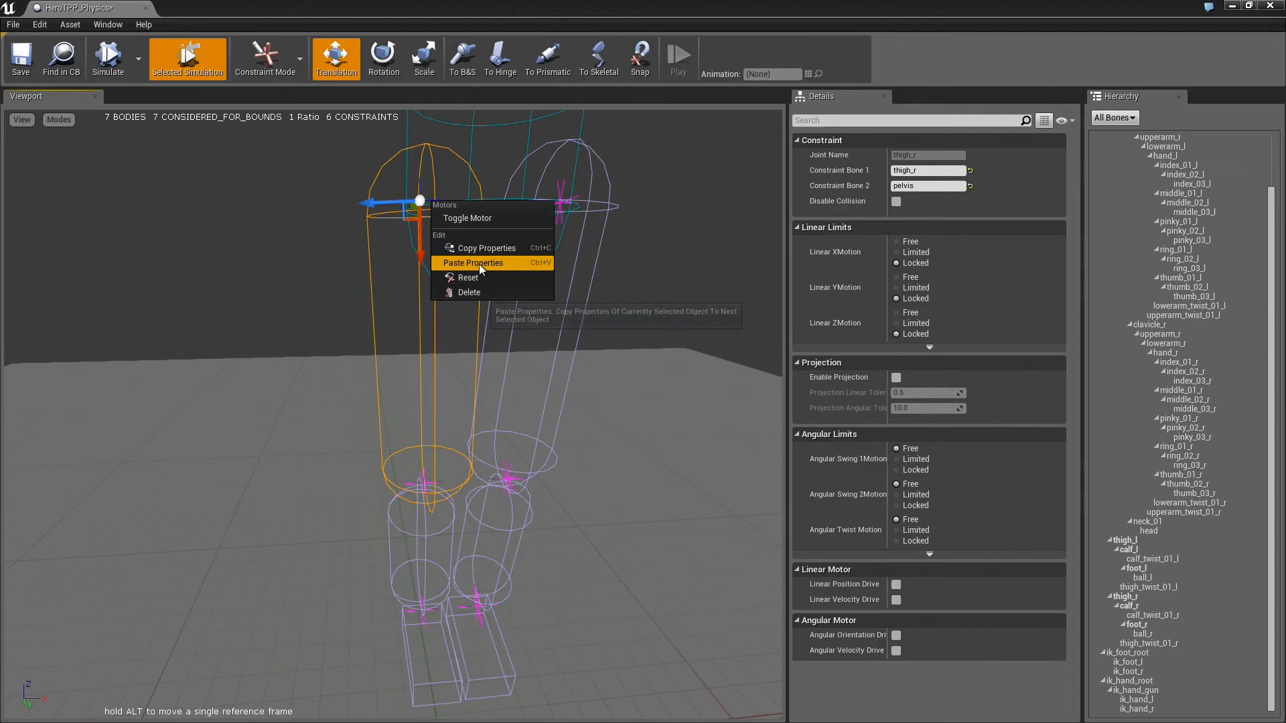
{"action": "left_click", "coordinate": [472, 262]}
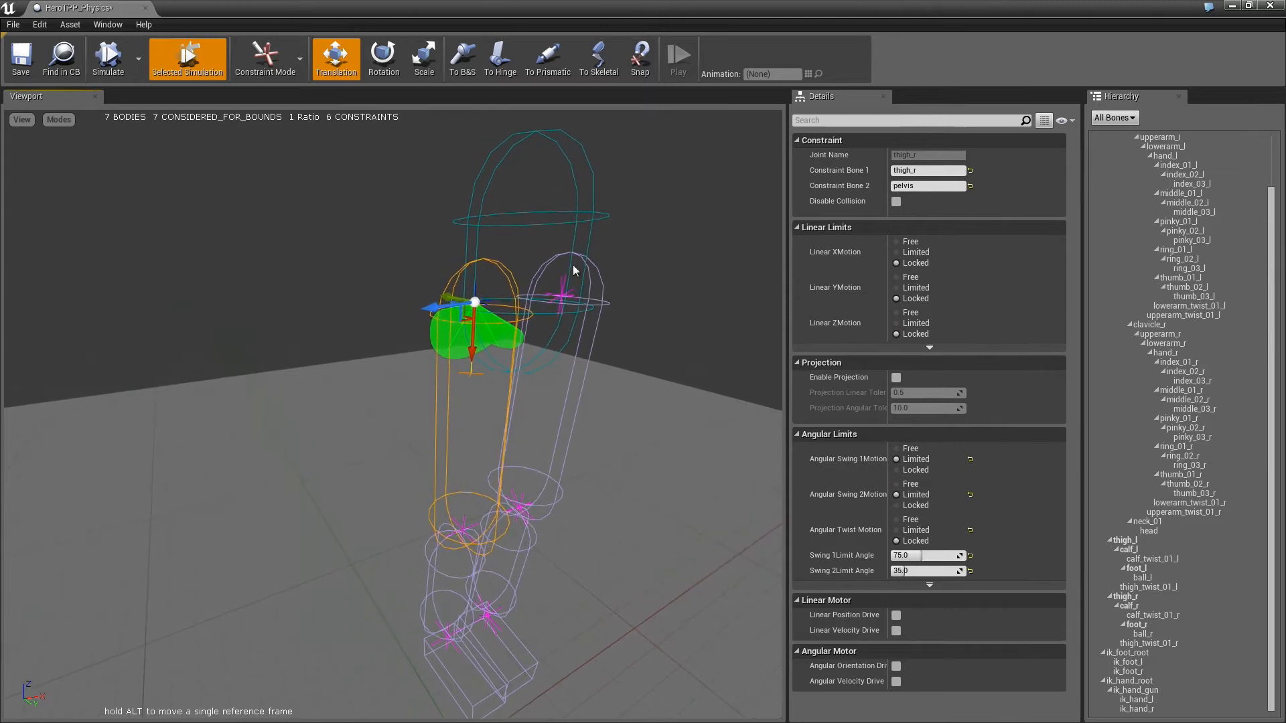
{"action": "mouse_move", "coordinate": [491, 324]}
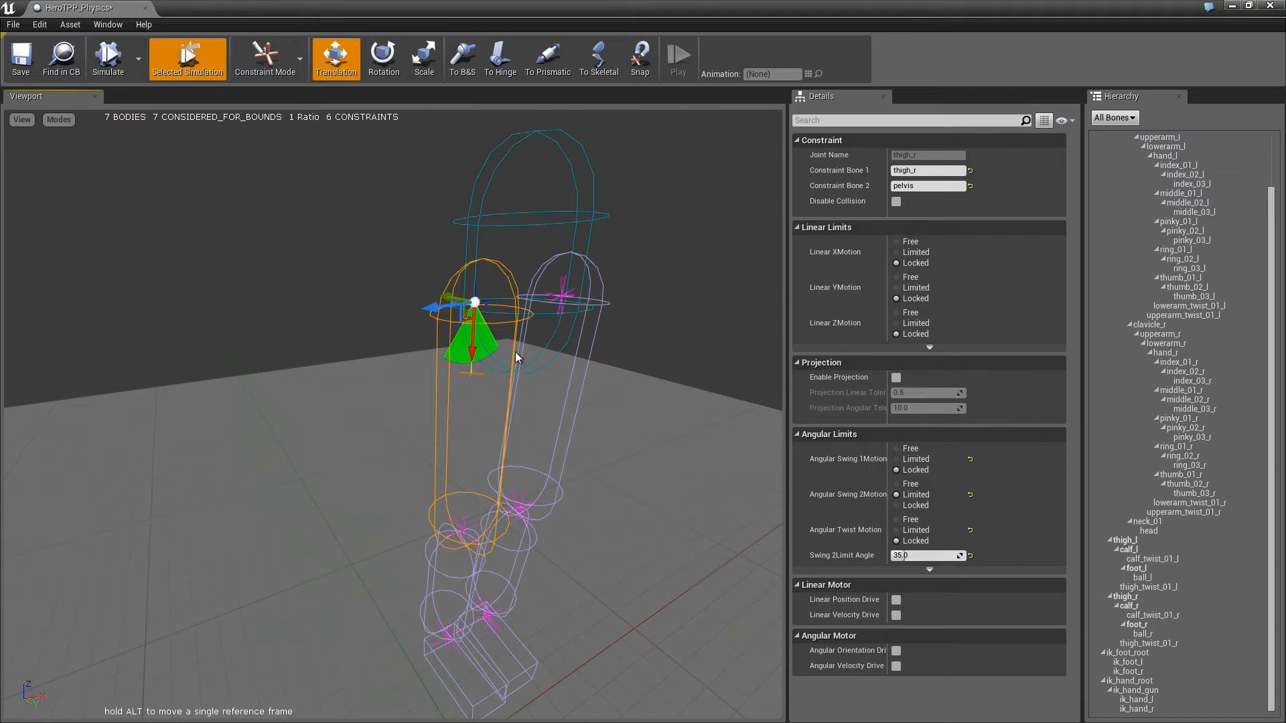
{"action": "mouse_move", "coordinate": [487, 340]}
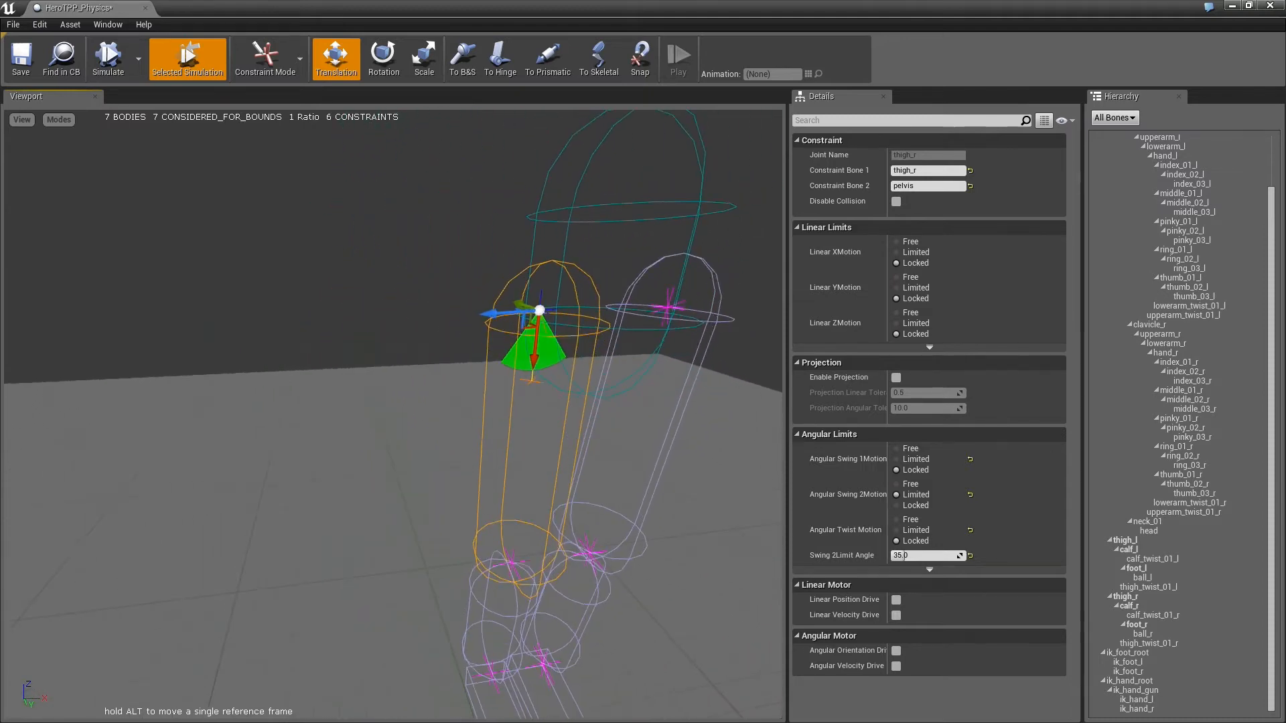
{"action": "mouse_move", "coordinate": [108, 57]}
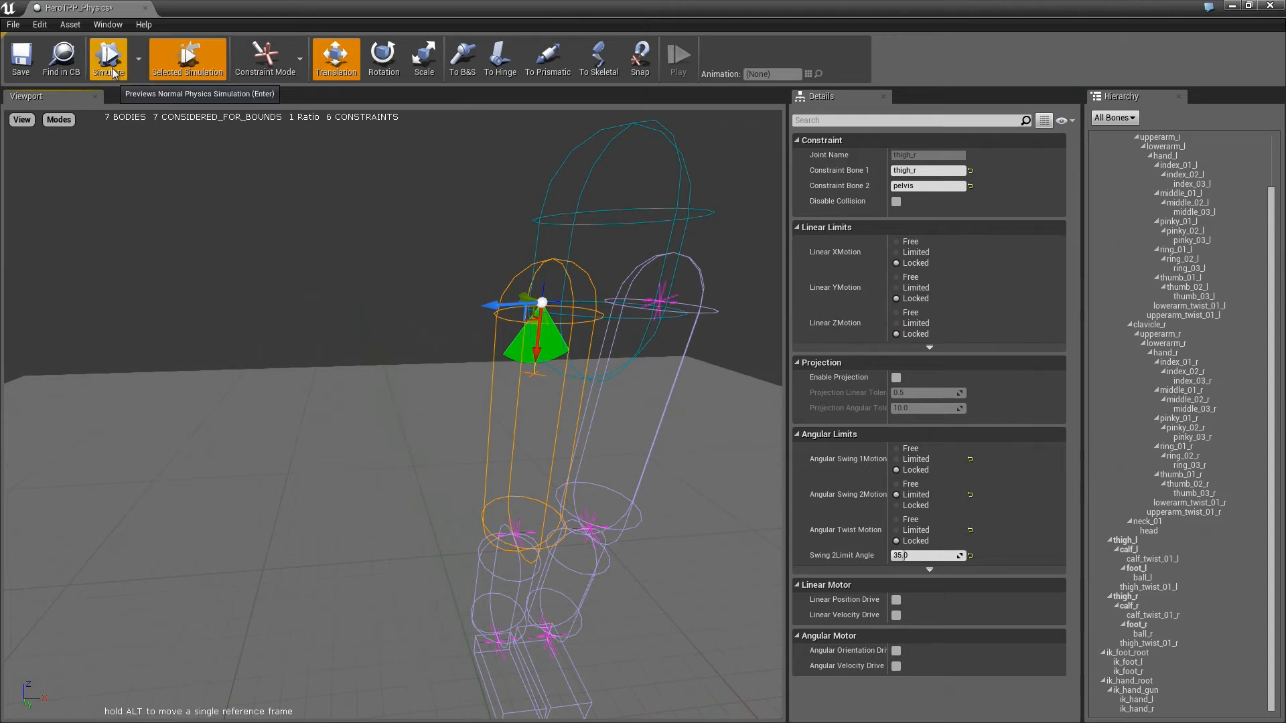
Step: Simulate the asset to preview the right hip's single 75° swing limit
{"action": "left_click", "coordinate": [107, 58]}
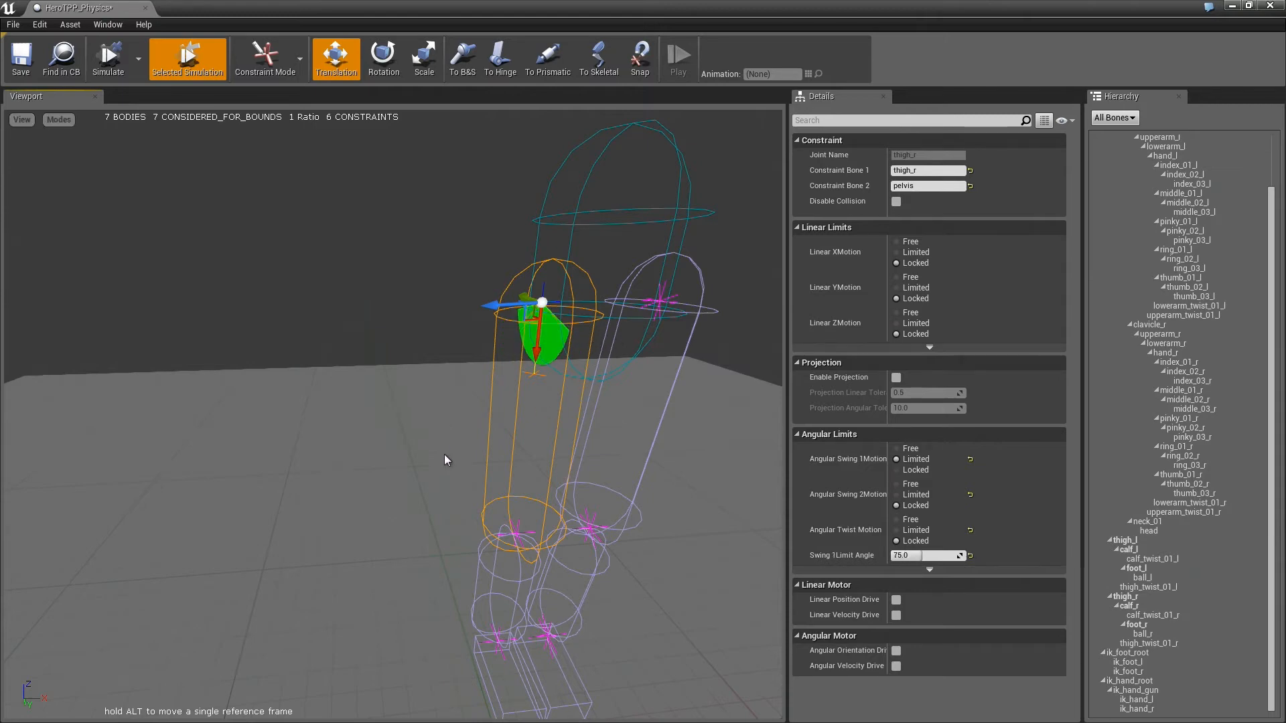
{"action": "left_click", "coordinate": [107, 58]}
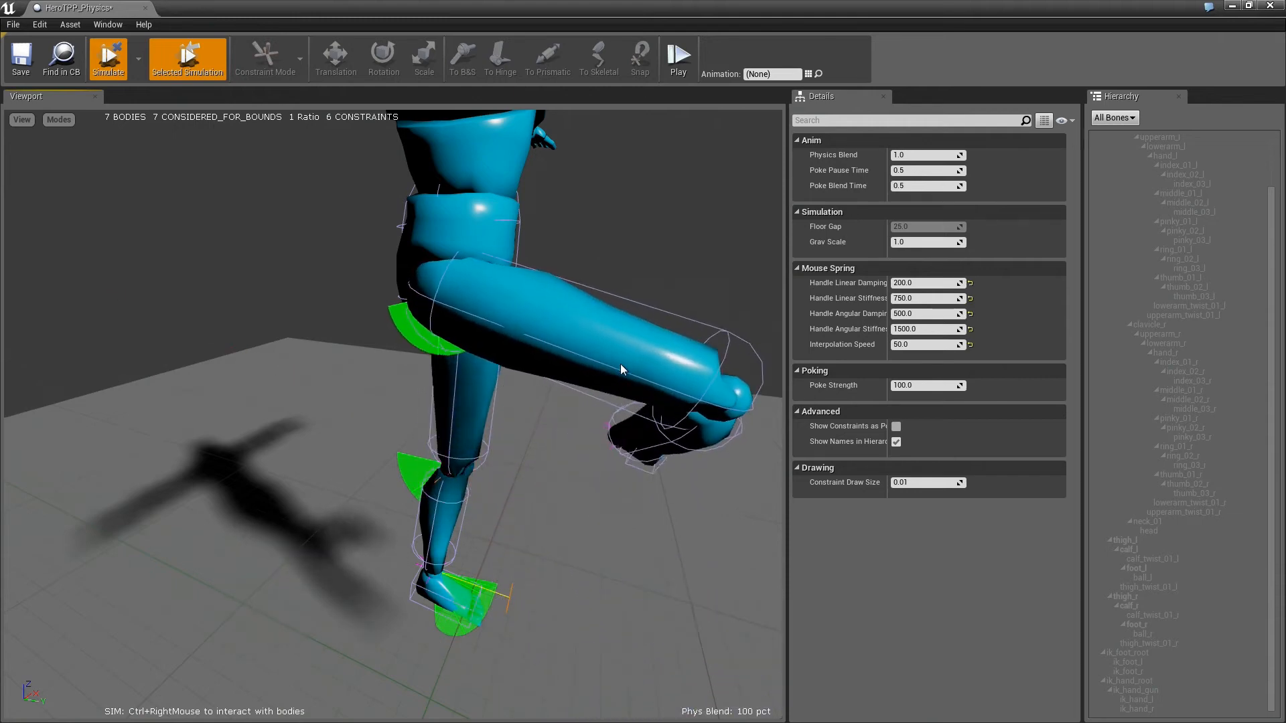
{"action": "left_click", "coordinate": [108, 58]}
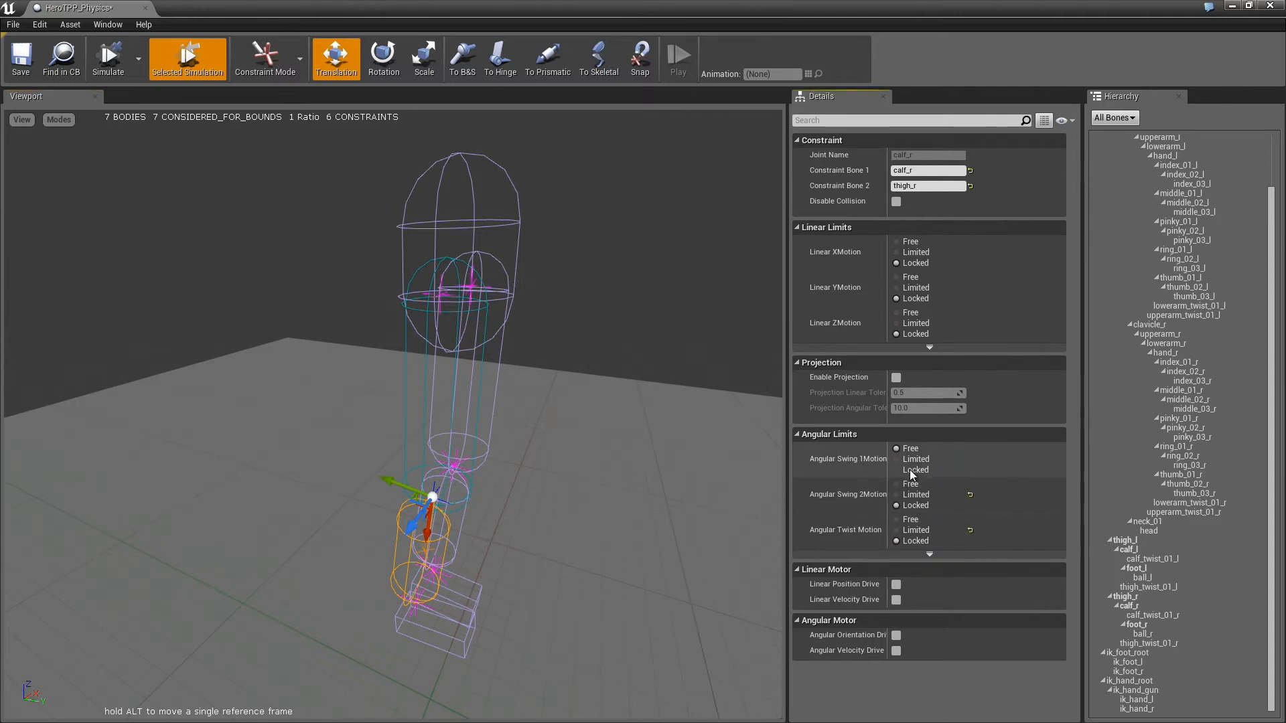
Step: Inspect the calf_r and foot_r constraints and return to the hip constraint
{"action": "left_click", "coordinate": [418, 605]}
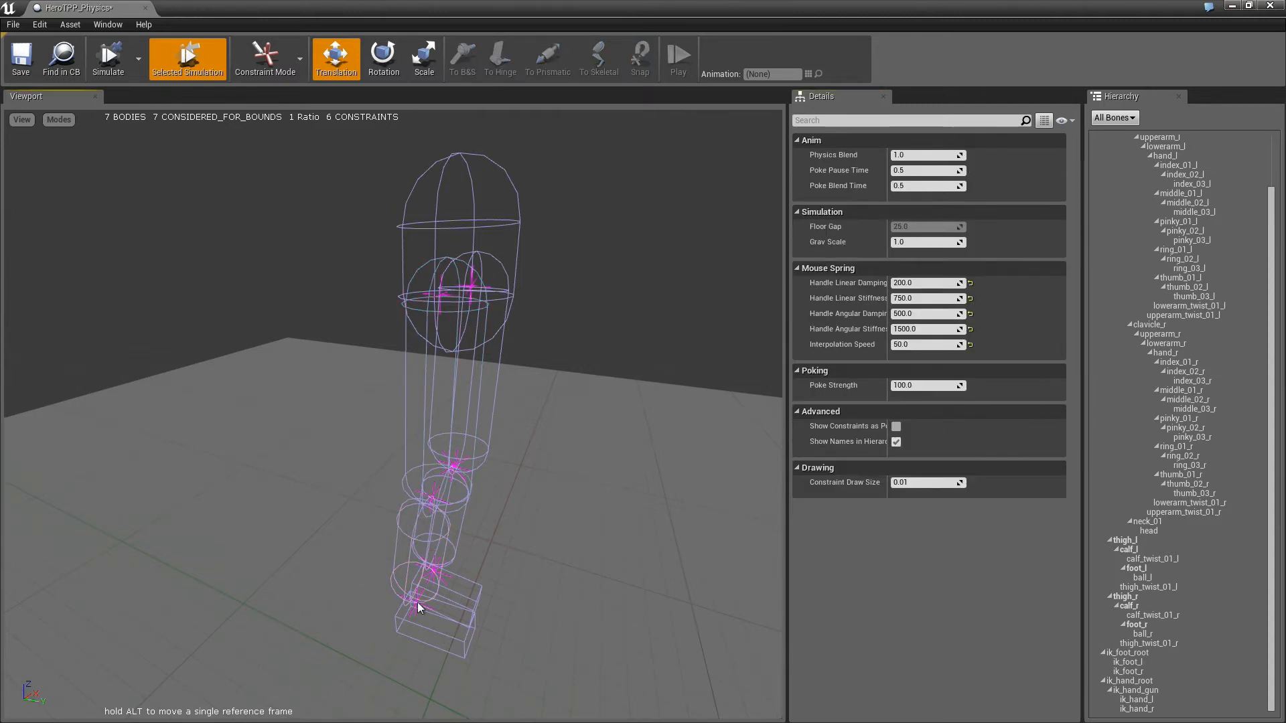
{"action": "left_click", "coordinate": [418, 607]}
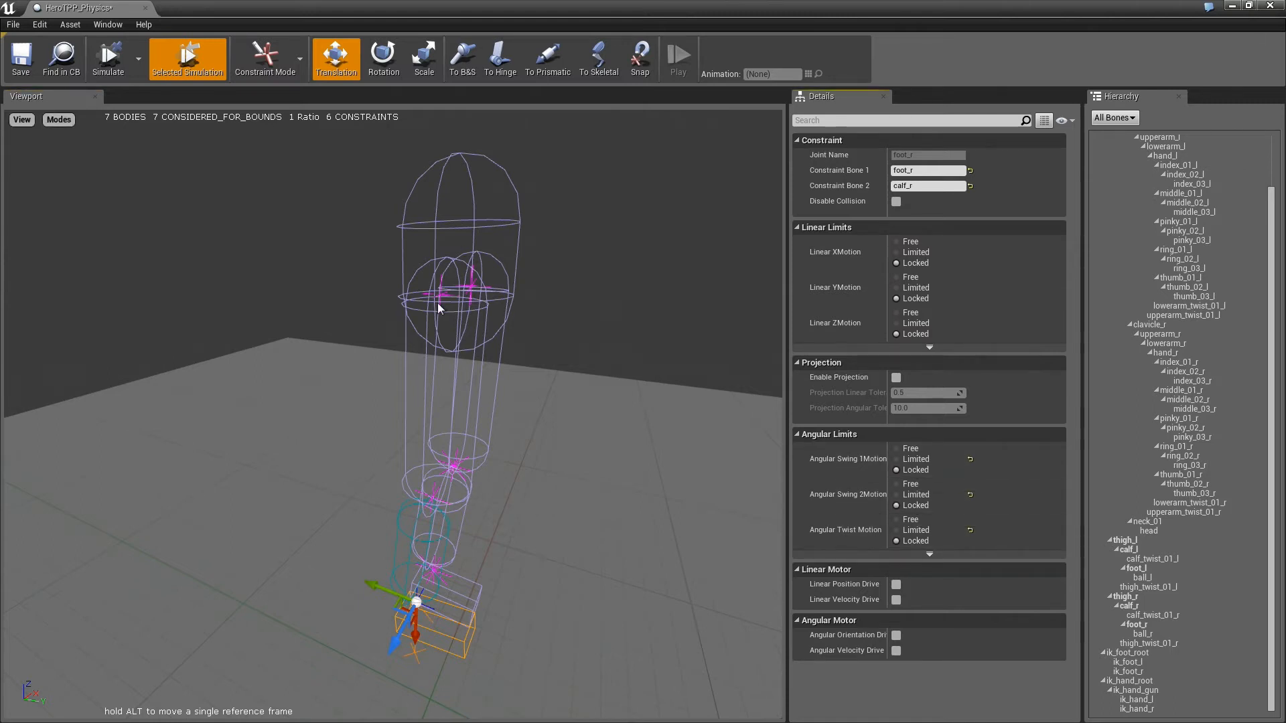
{"action": "left_click", "coordinate": [108, 57]}
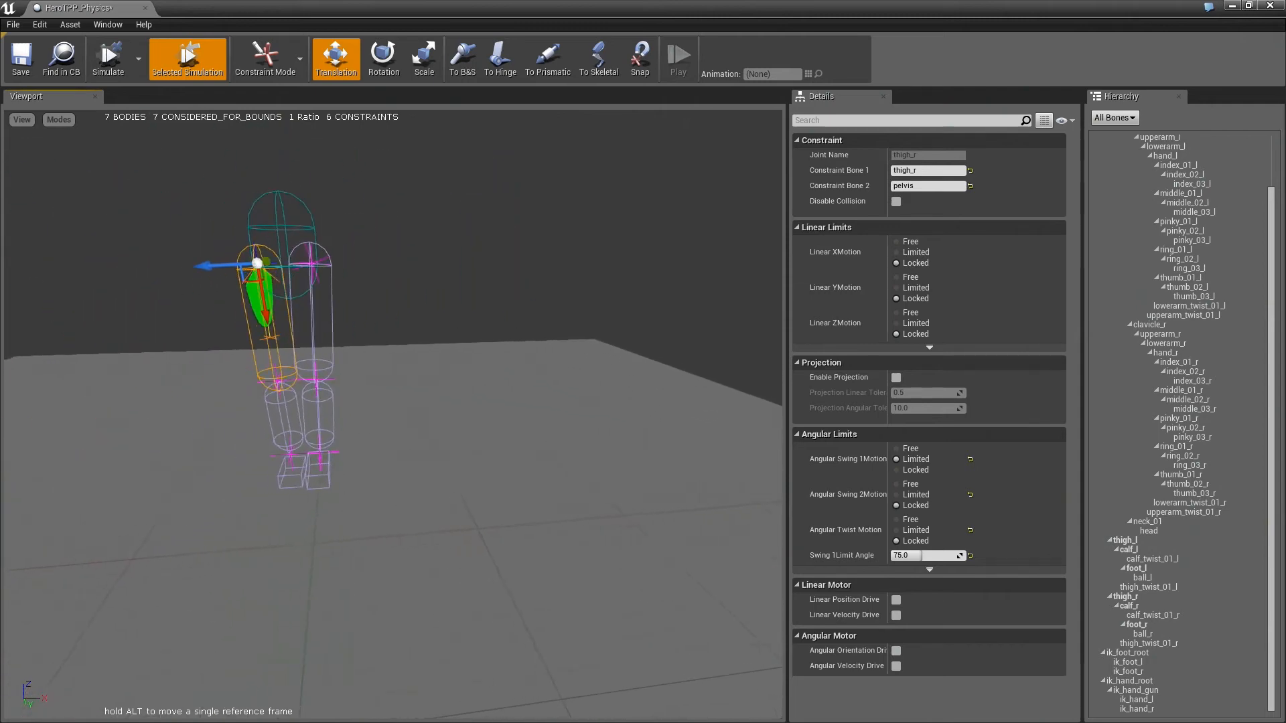
{"action": "left_click", "coordinate": [267, 58]}
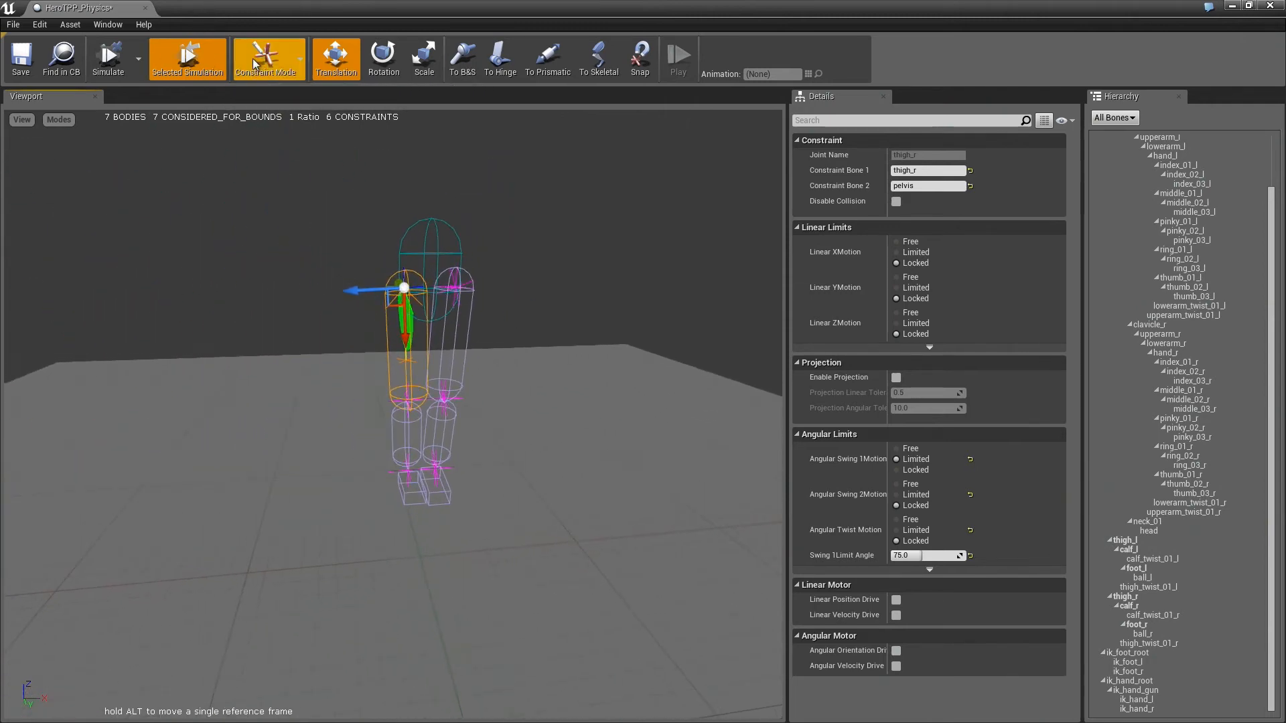
Step: Return to Body Mode and rescale the left thigh body
{"action": "left_click", "coordinate": [268, 57]}
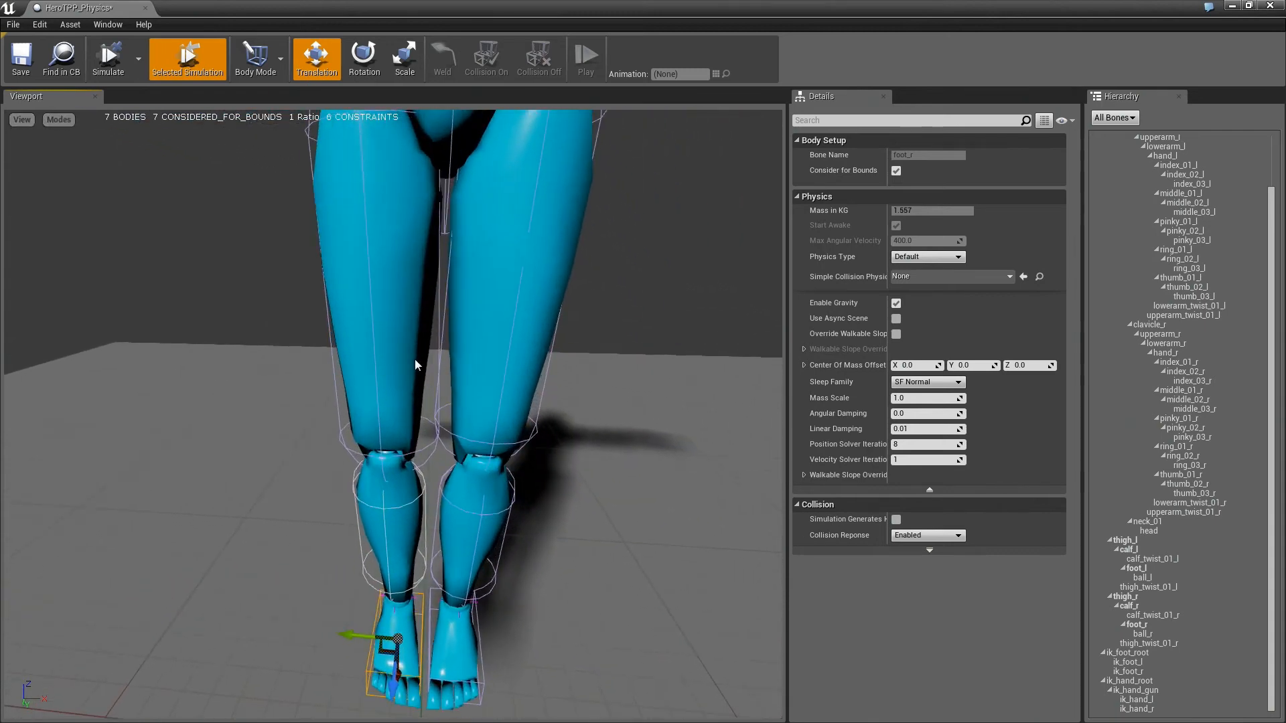
{"action": "left_click", "coordinate": [370, 294]}
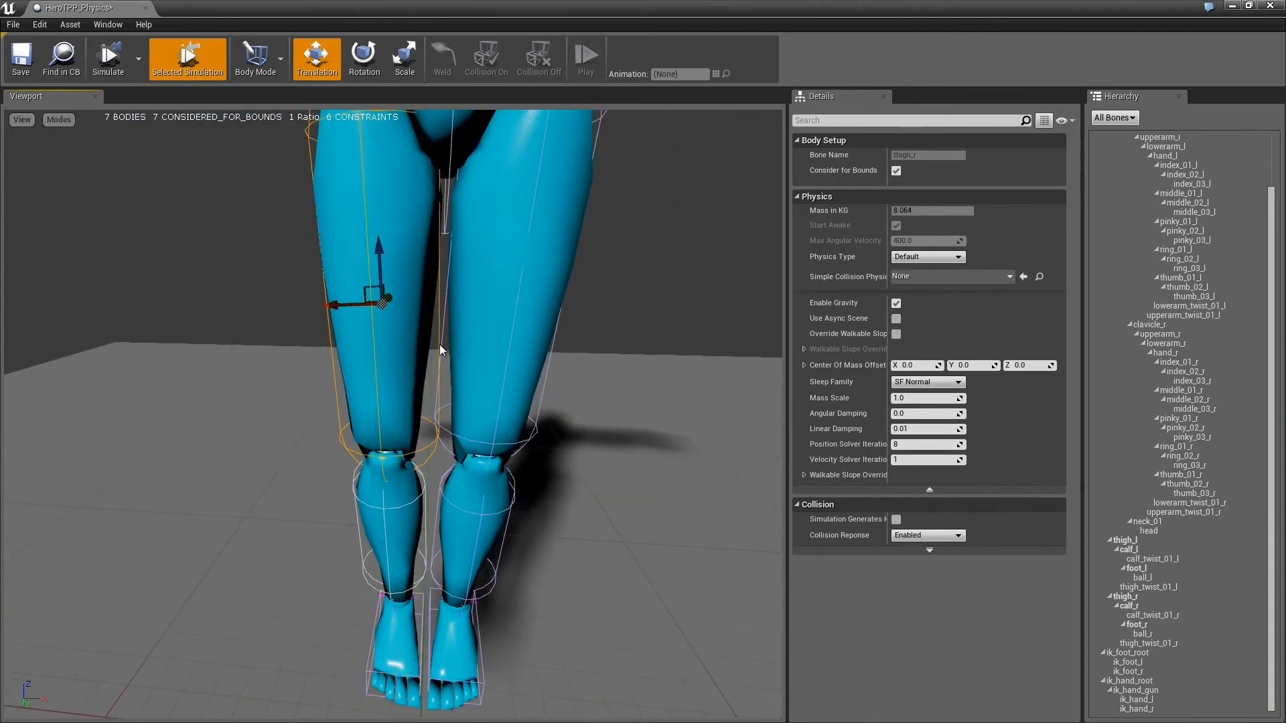
{"action": "left_click", "coordinate": [403, 57]}
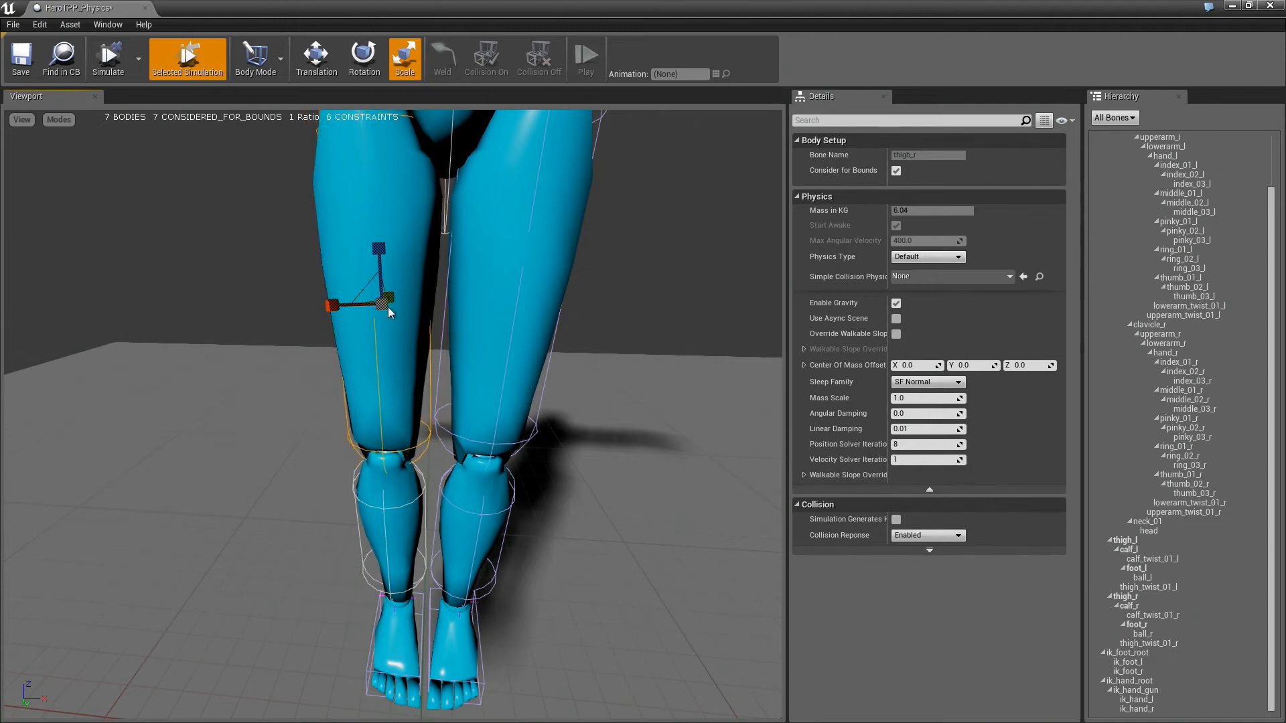
{"action": "left_click", "coordinate": [517, 294]}
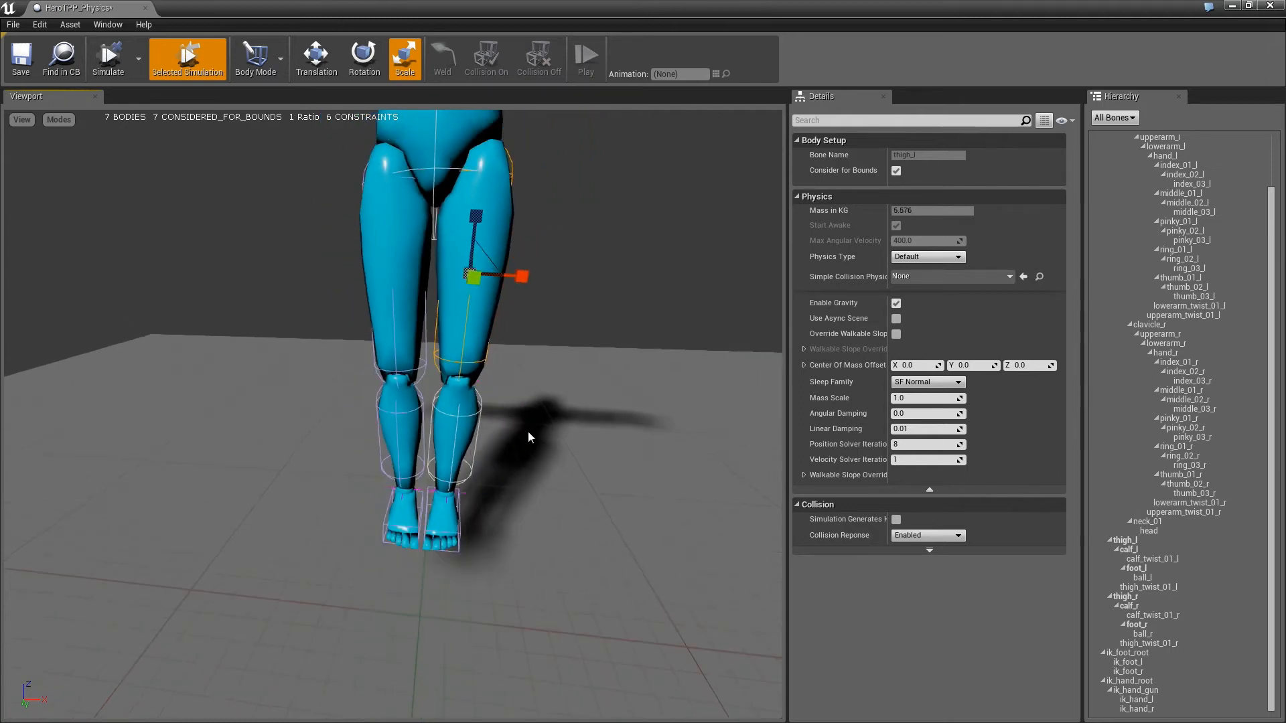
Step: Resize the right calf body and both foot bodies to wrap the legs closely
{"action": "left_click", "coordinate": [452, 444]}
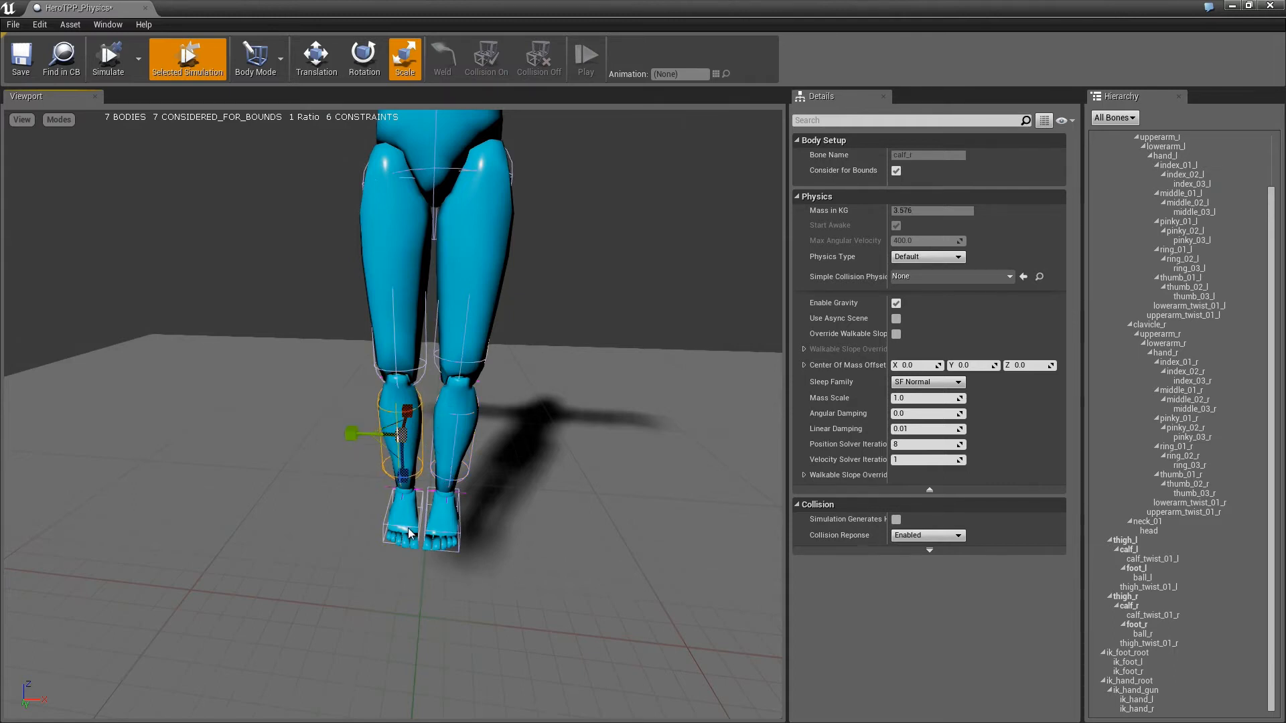
{"action": "left_click", "coordinate": [406, 525]}
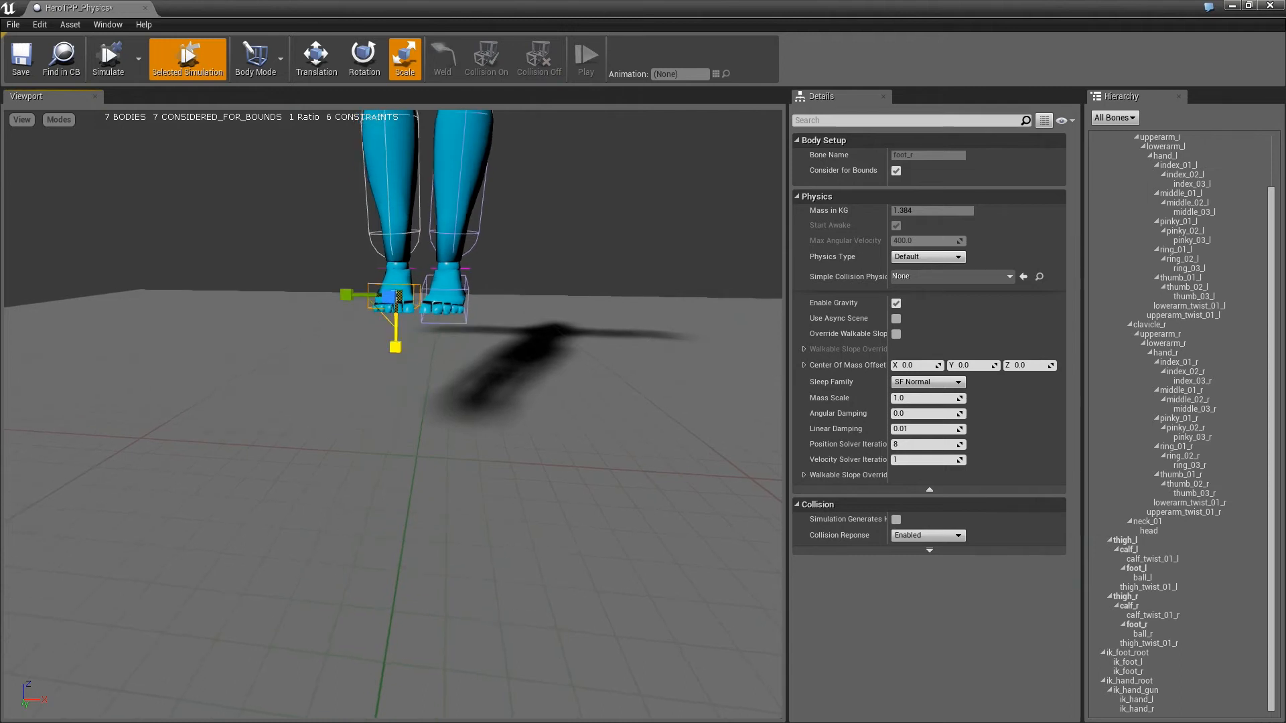
{"action": "left_click", "coordinate": [316, 57]}
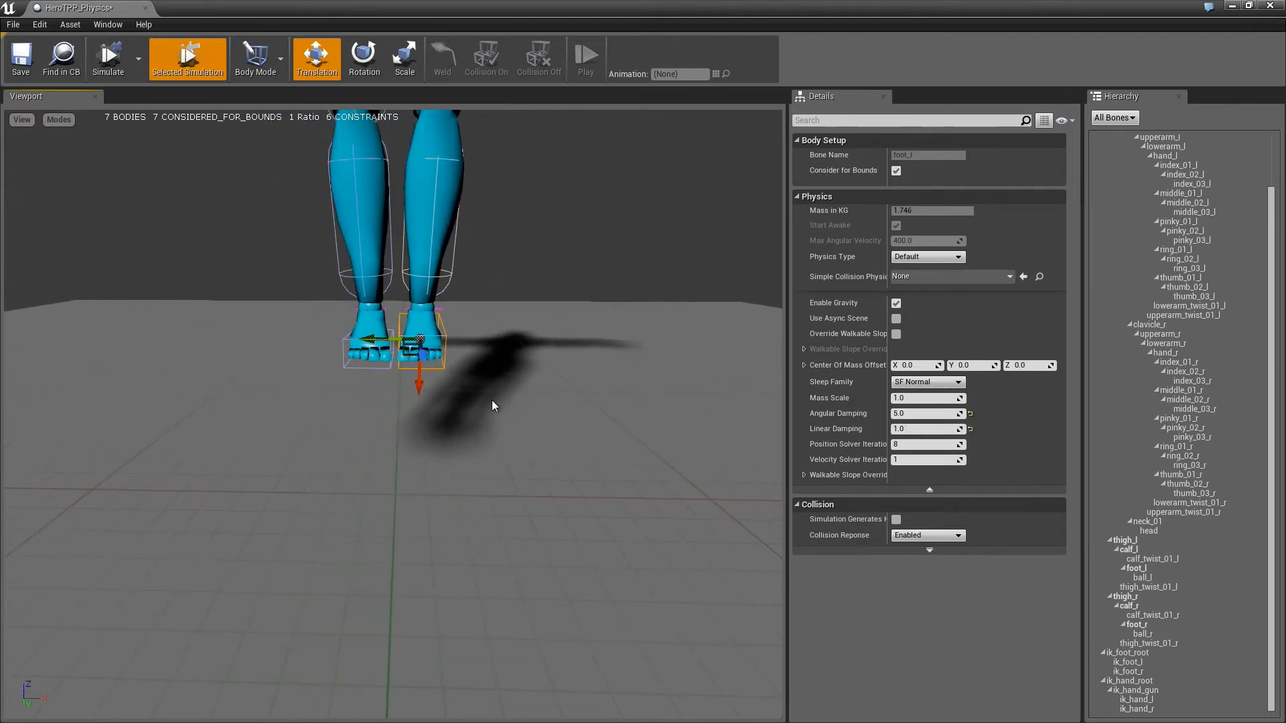
{"action": "left_click", "coordinate": [403, 58]}
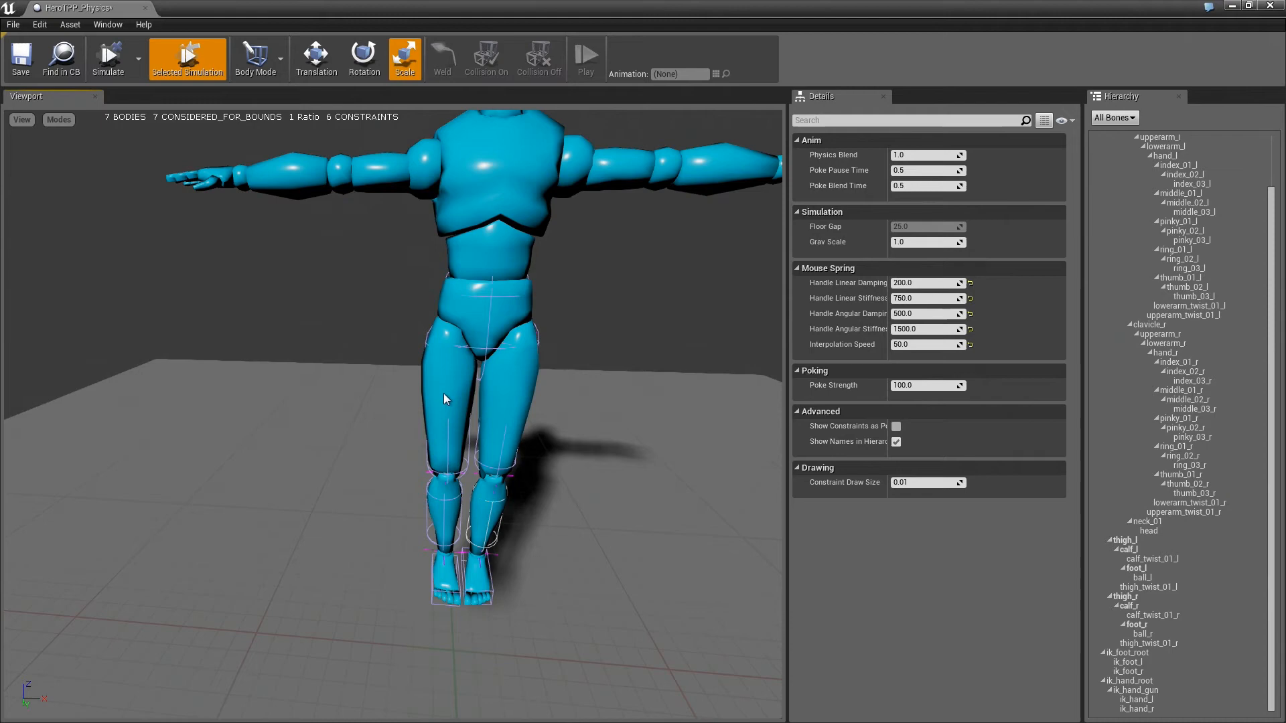
{"action": "left_click", "coordinate": [107, 58]}
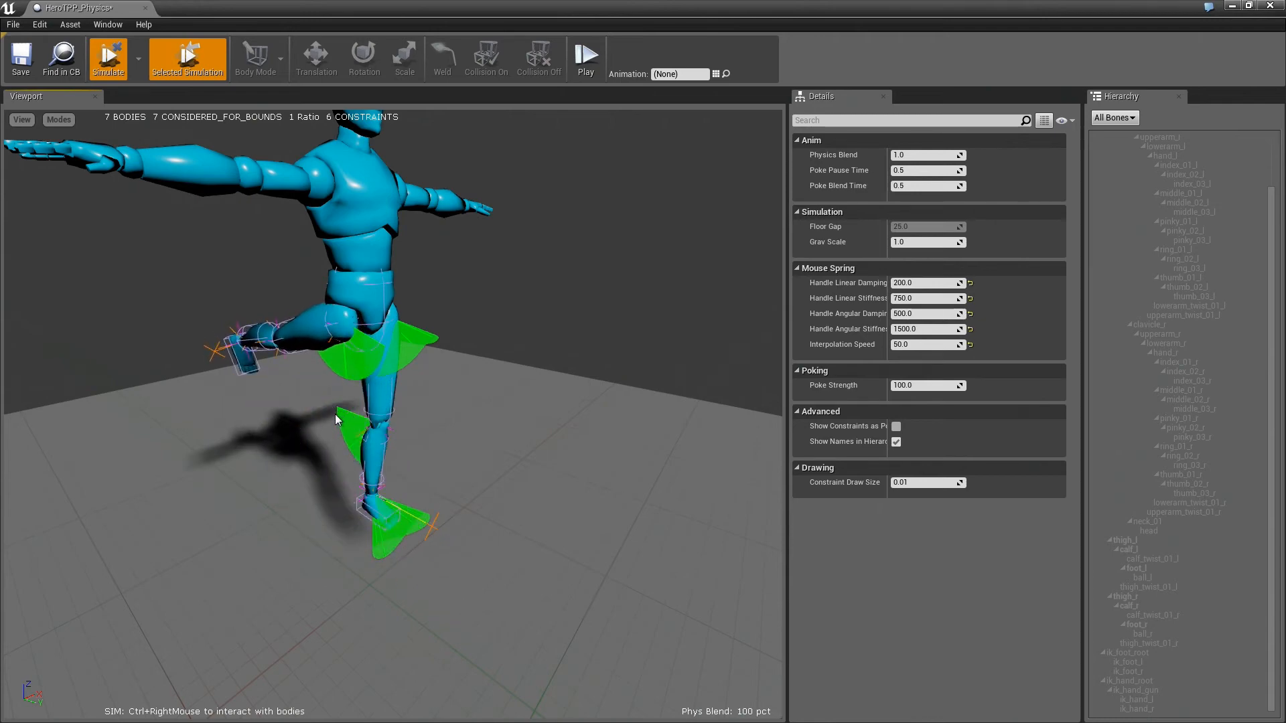
{"action": "left_click", "coordinate": [259, 58]}
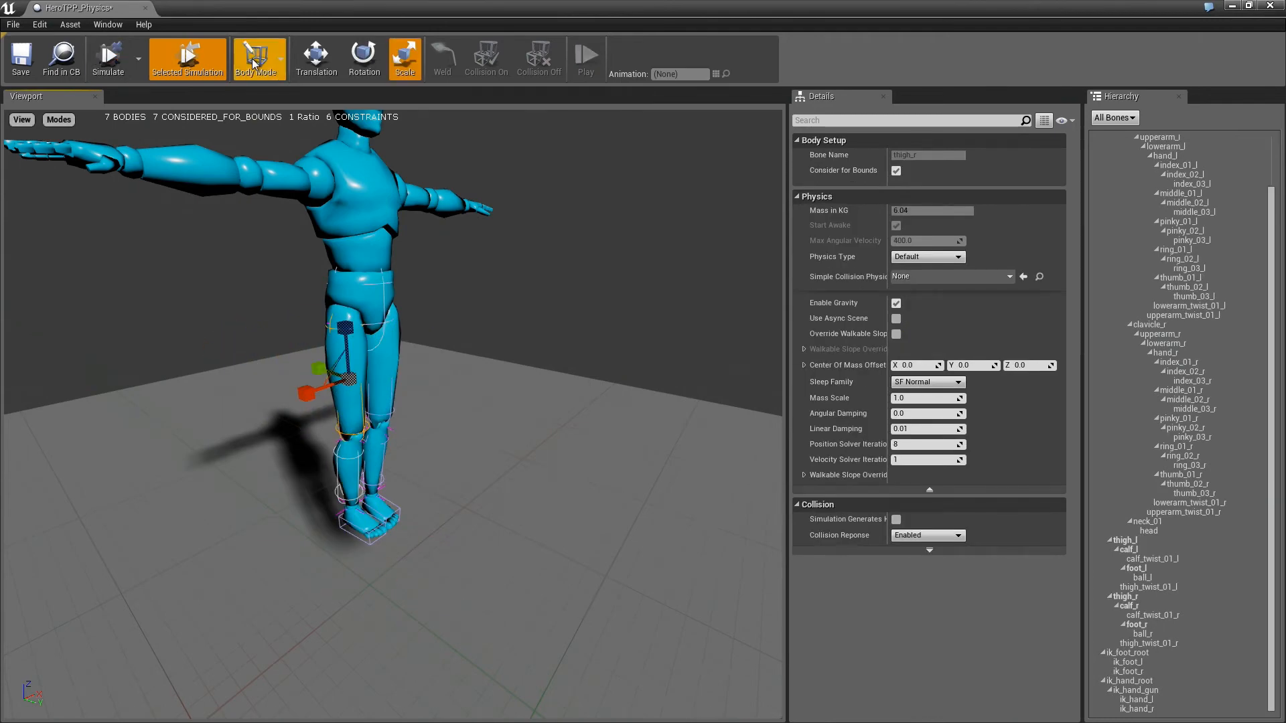
Step: Switch to Constraint Mode with the calf_r knee constraint ready to rotate
{"action": "left_click", "coordinate": [258, 58]}
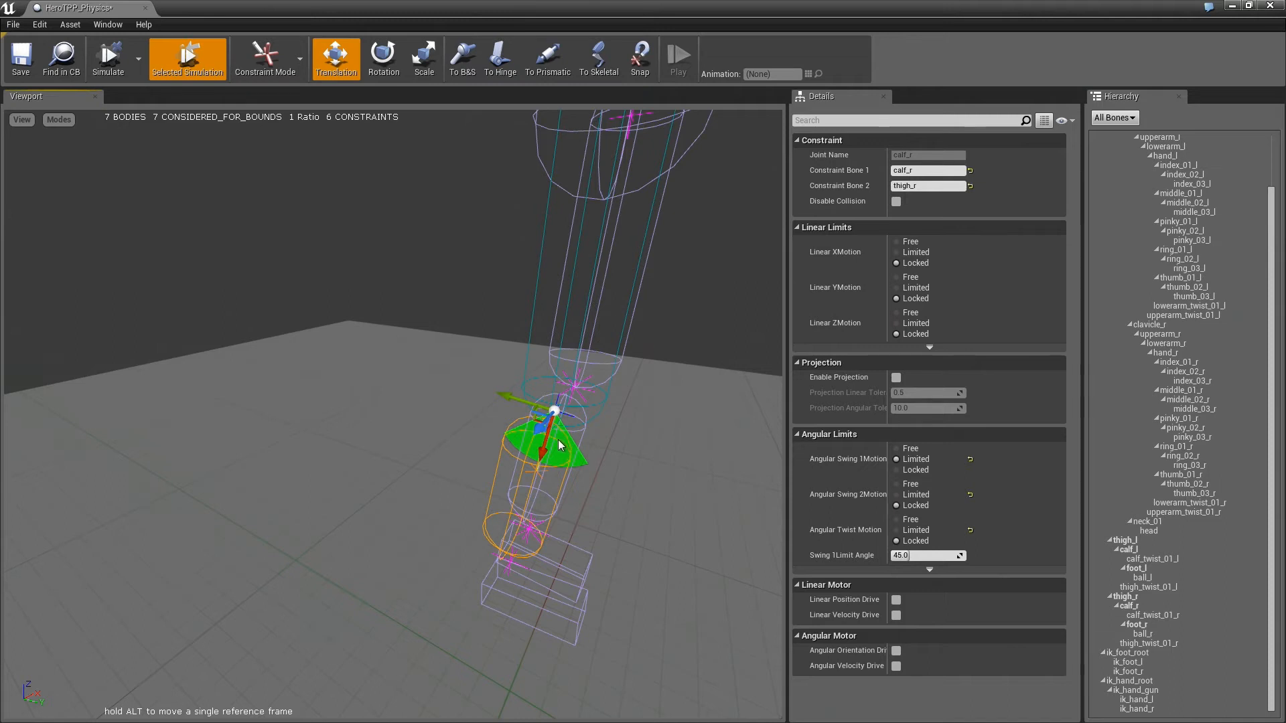
{"action": "left_click", "coordinate": [383, 58]}
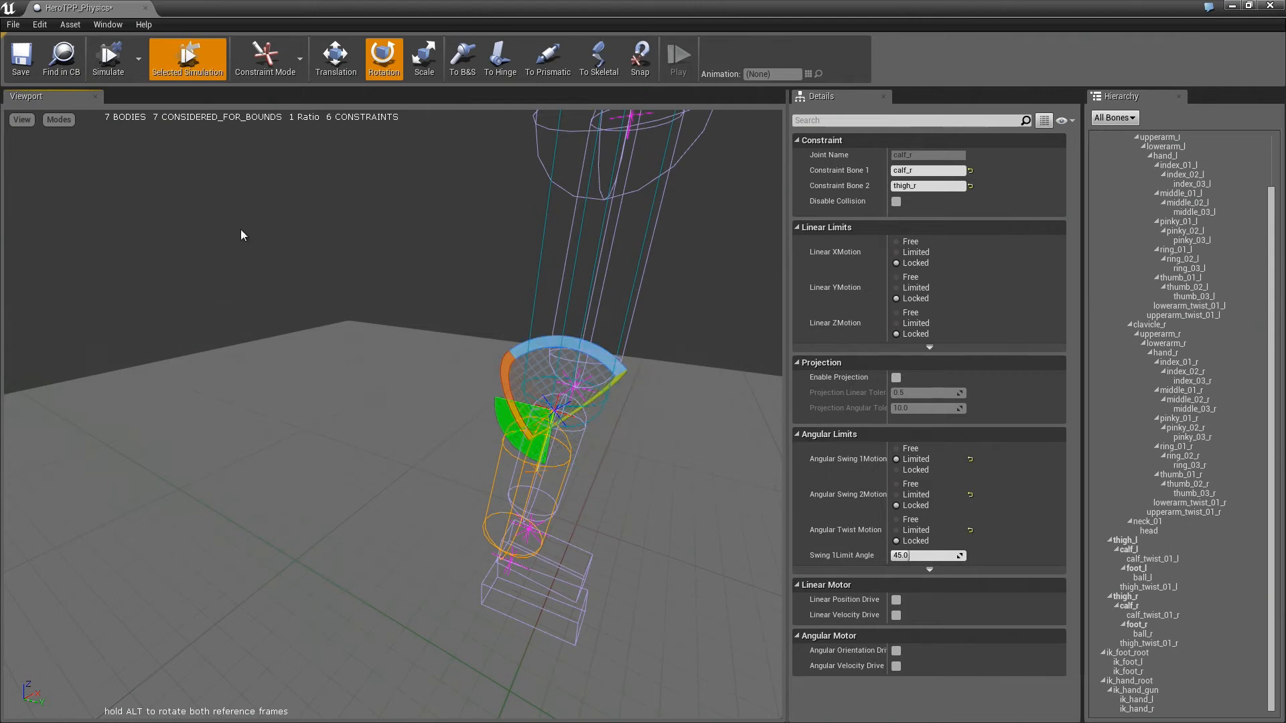
{"action": "mouse_move", "coordinate": [107, 58]}
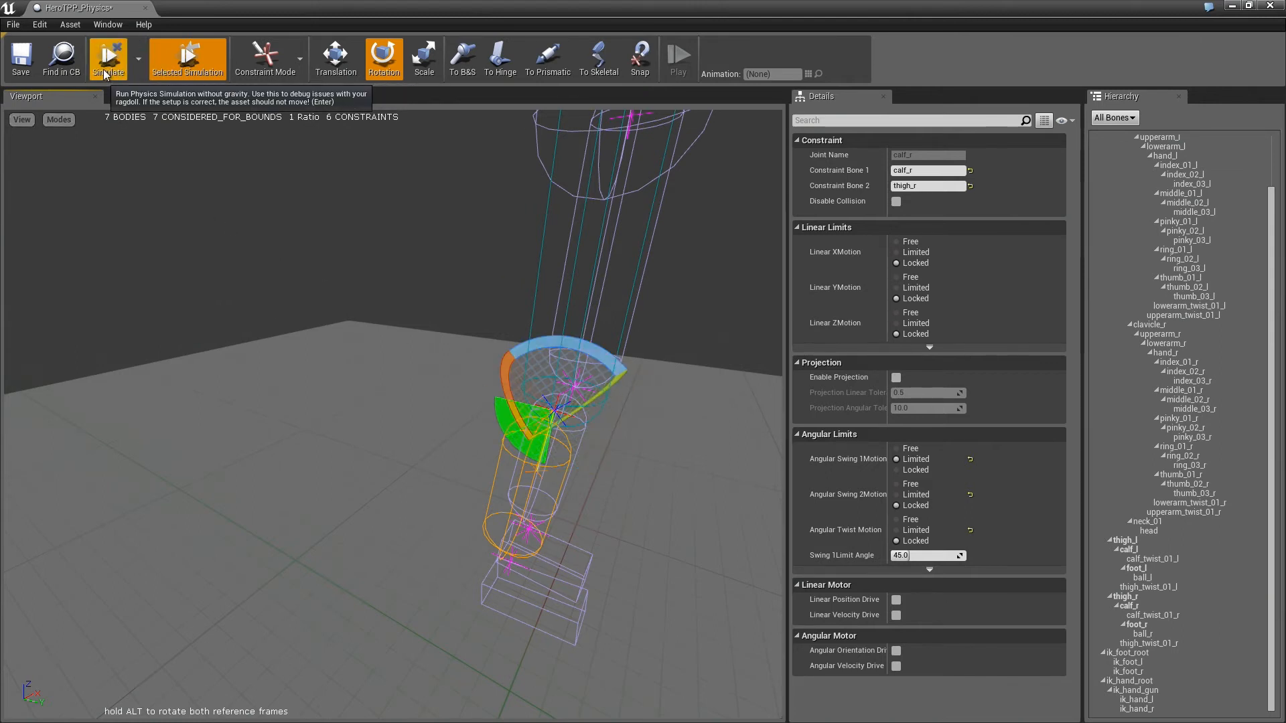
Step: Limit the foot_r ankle constraint's second swing to 25° and orbit to check its frame
{"action": "left_click", "coordinate": [108, 57]}
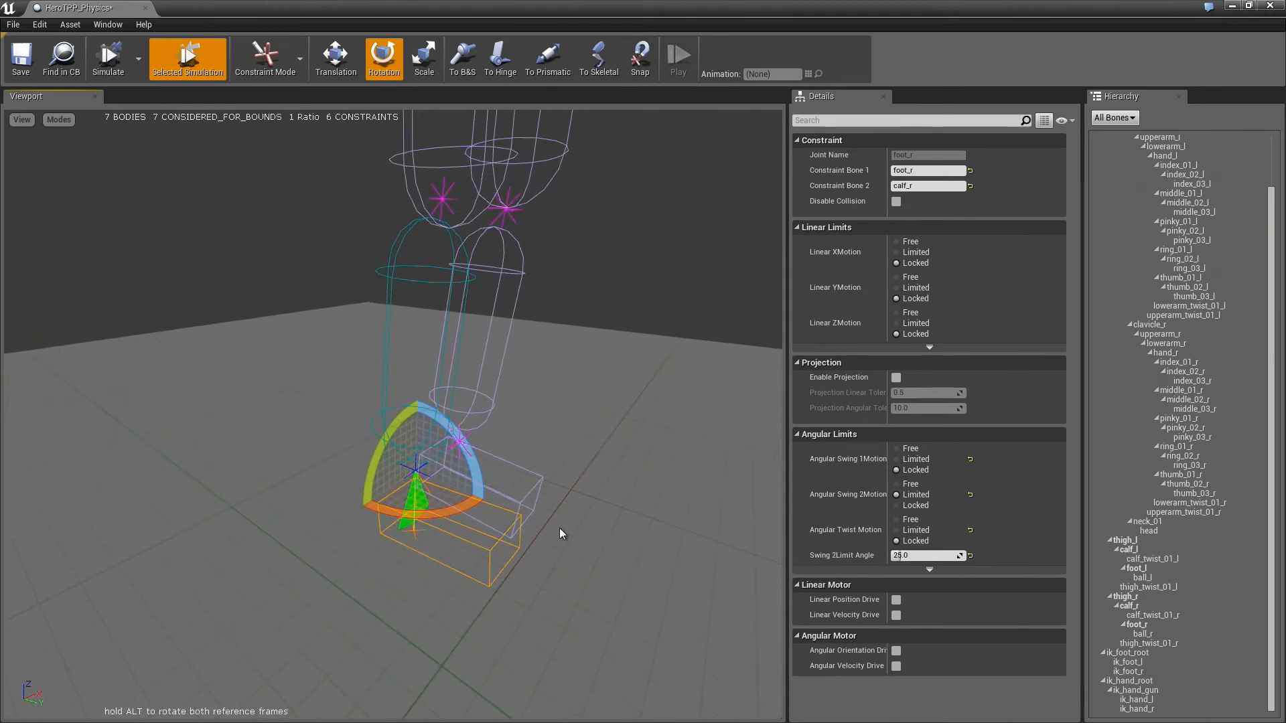
{"action": "mouse_move", "coordinate": [324, 269]}
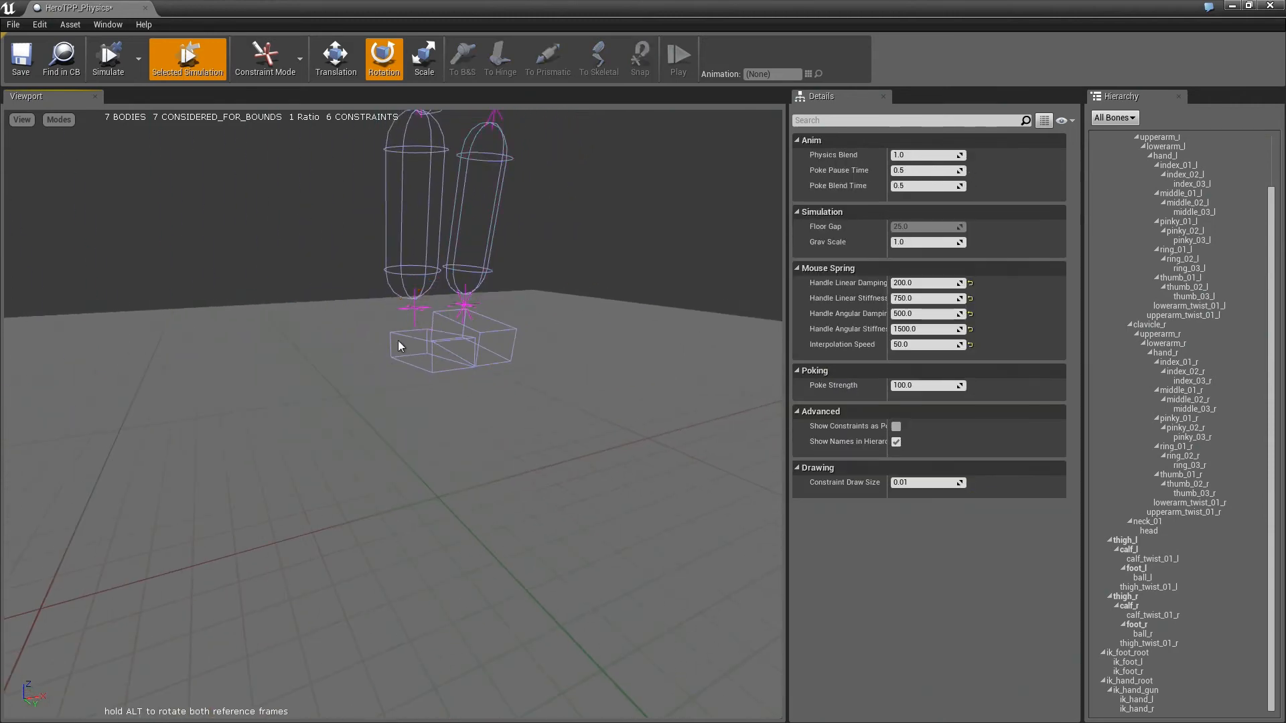
{"action": "left_click", "coordinate": [459, 308]}
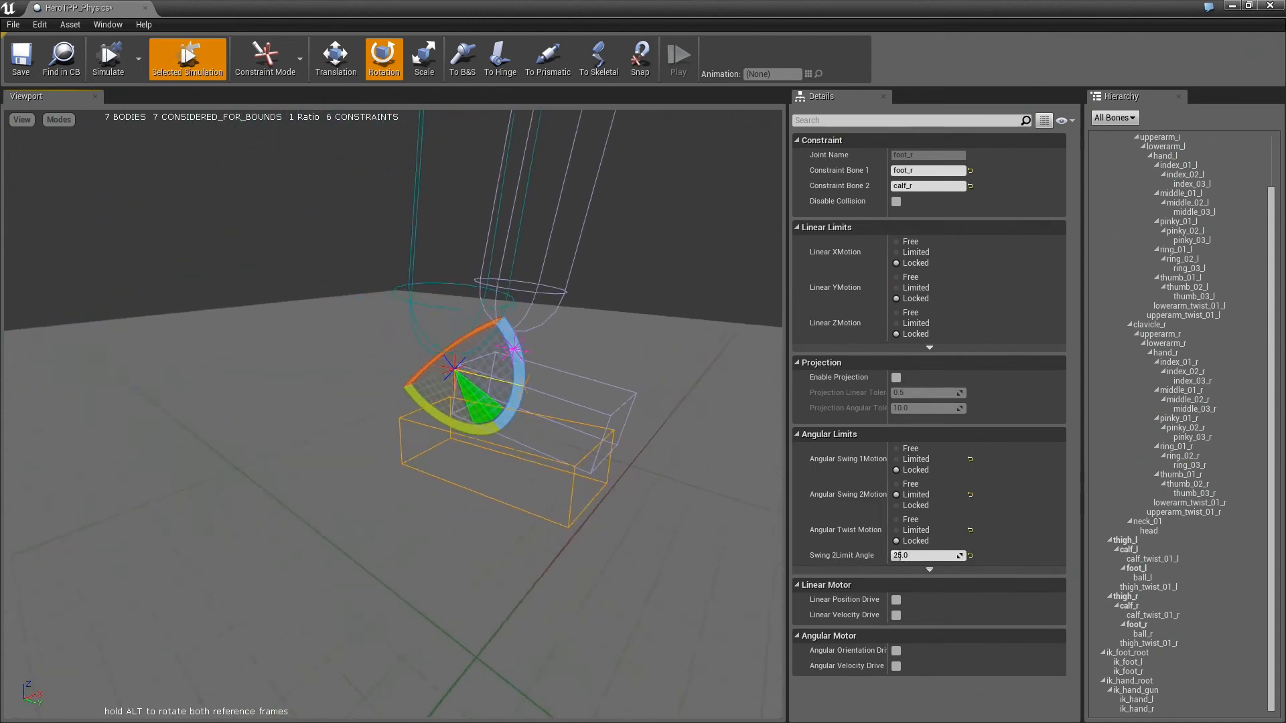
{"action": "left_click_drag", "start_coordinate": [491, 370], "coordinate": [369, 344]}
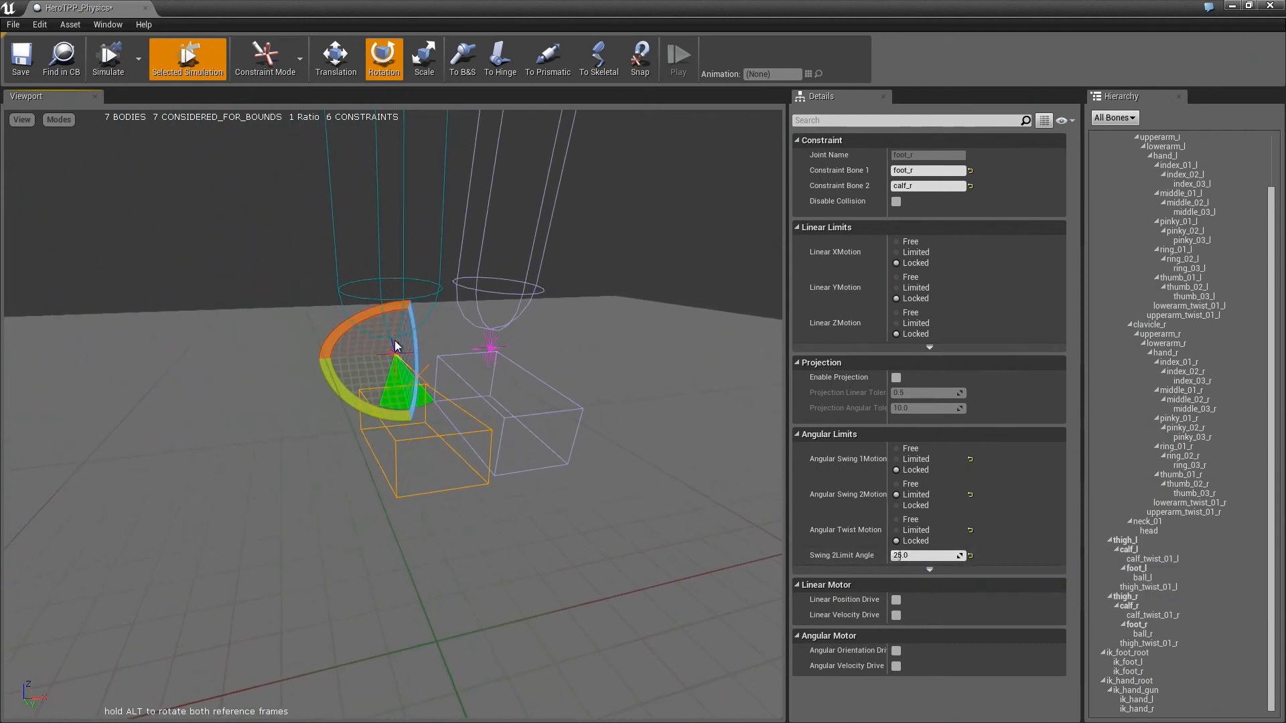
{"action": "mouse_move", "coordinate": [392, 382]}
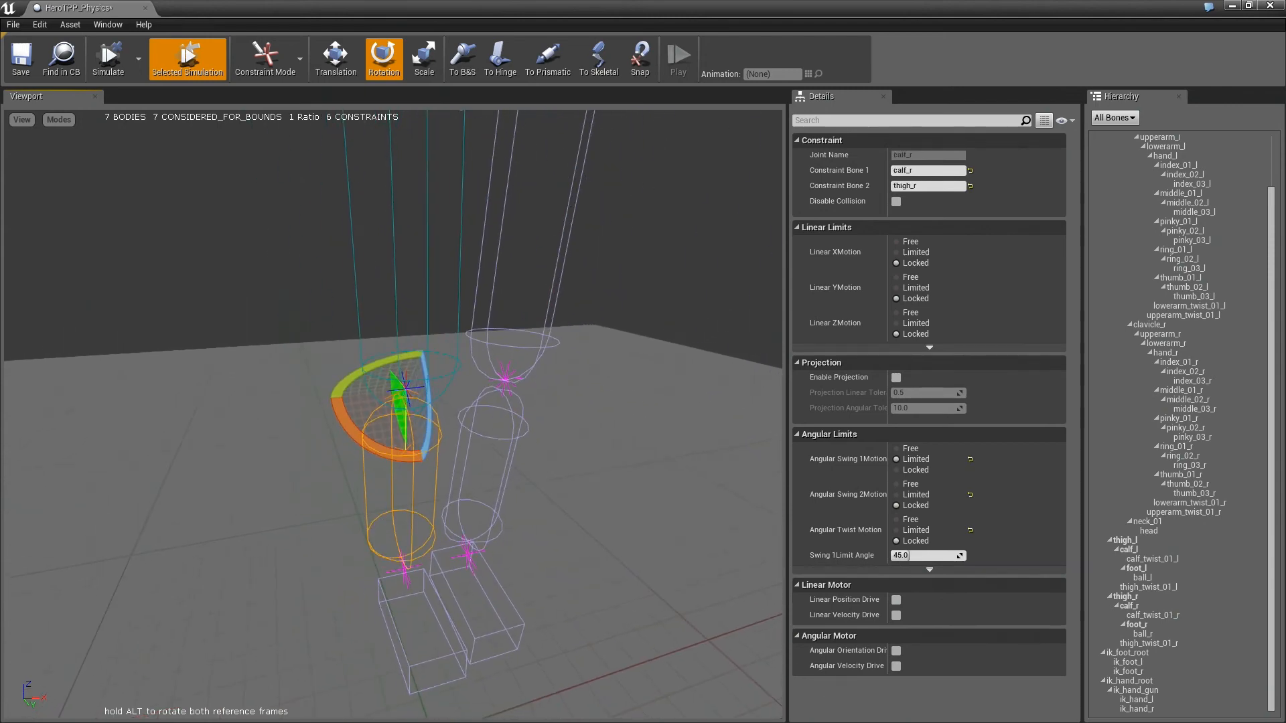
Step: Check the thigh_r constraint's 75°/35° limits and simulate the ragdoll legs
{"action": "left_click", "coordinate": [455, 377]}
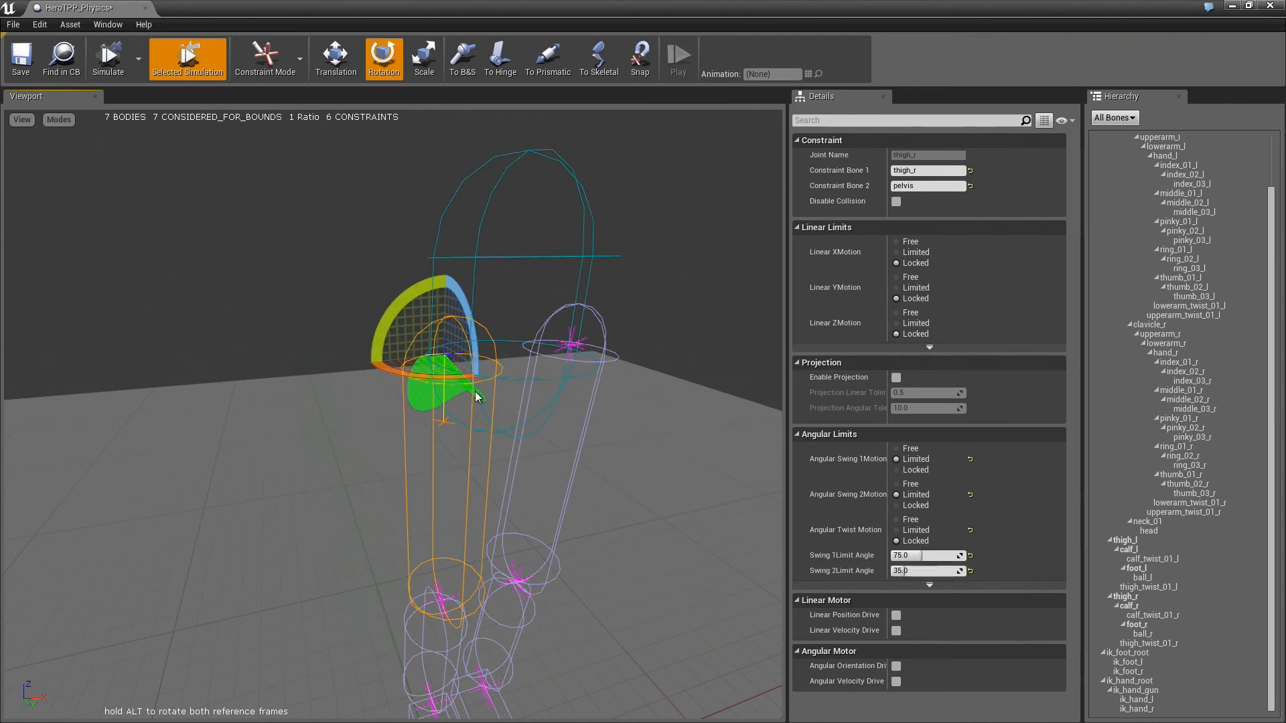
{"action": "mouse_move", "coordinate": [498, 451]}
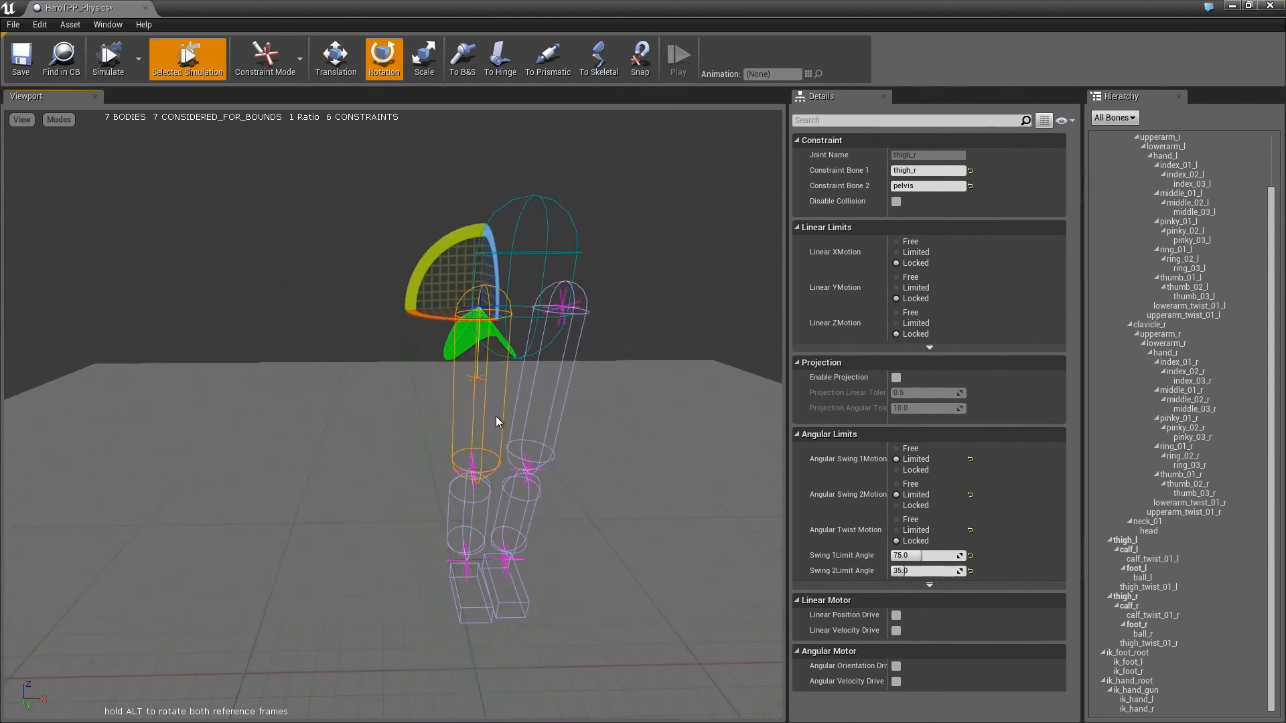
{"action": "mouse_move", "coordinate": [575, 386]}
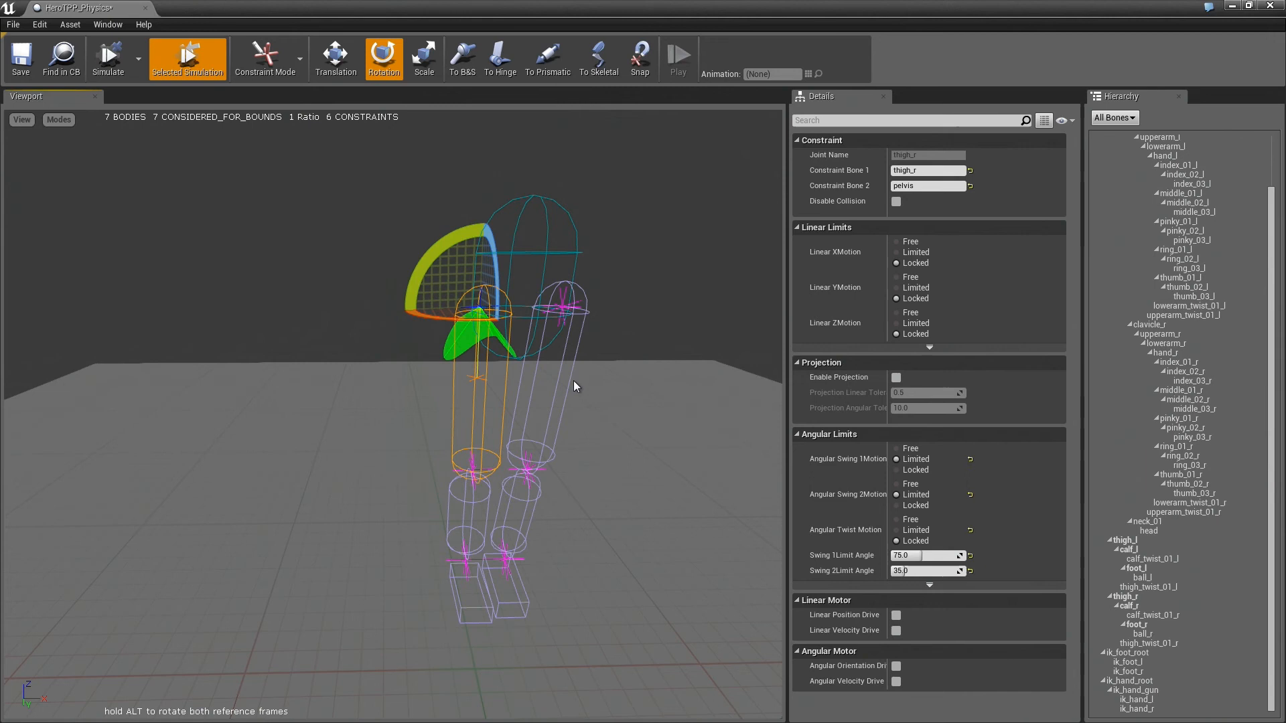
{"action": "mouse_move", "coordinate": [164, 118]}
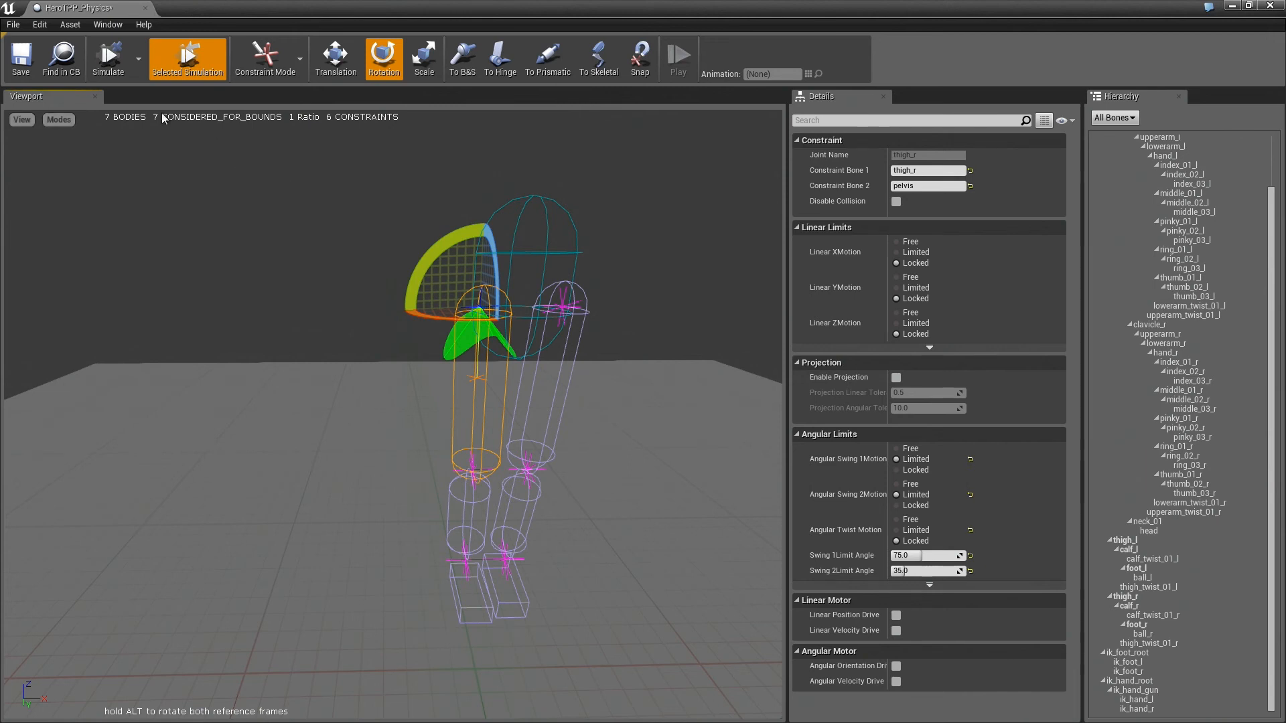
{"action": "left_click", "coordinate": [107, 58]}
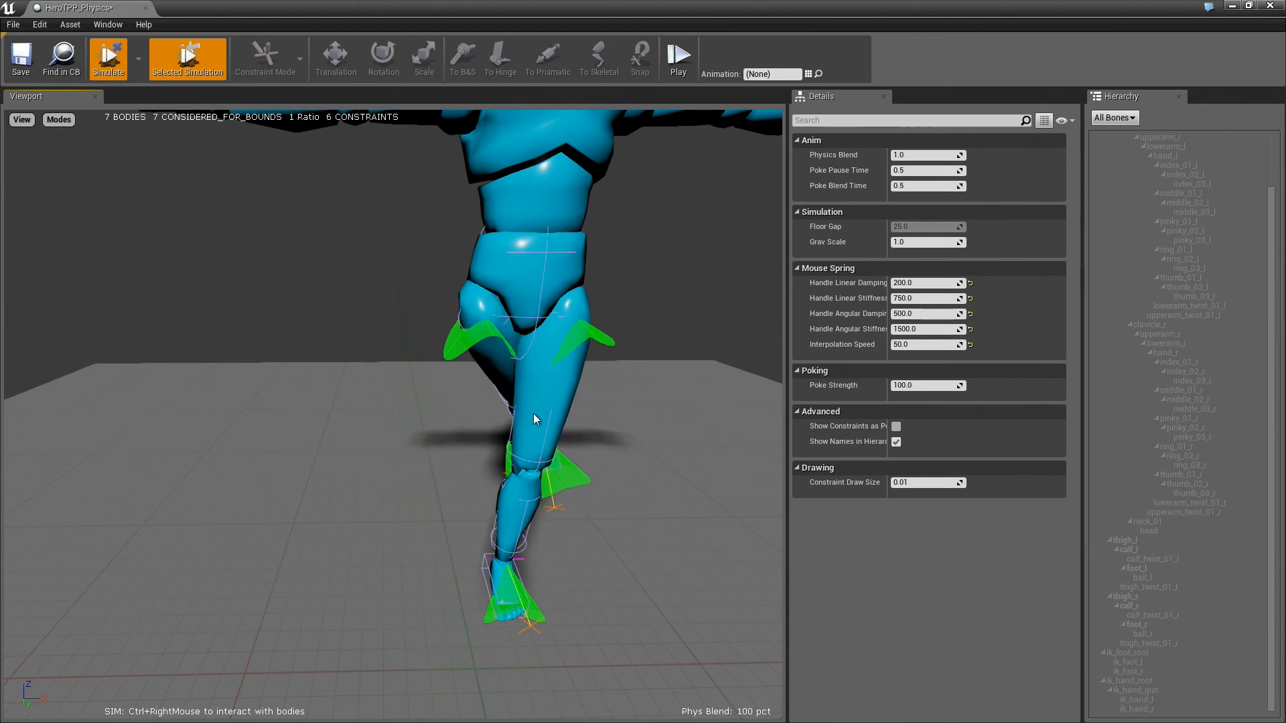
Step: Stop simulating, return to Body Mode and select the thigh body
{"action": "left_click", "coordinate": [268, 57]}
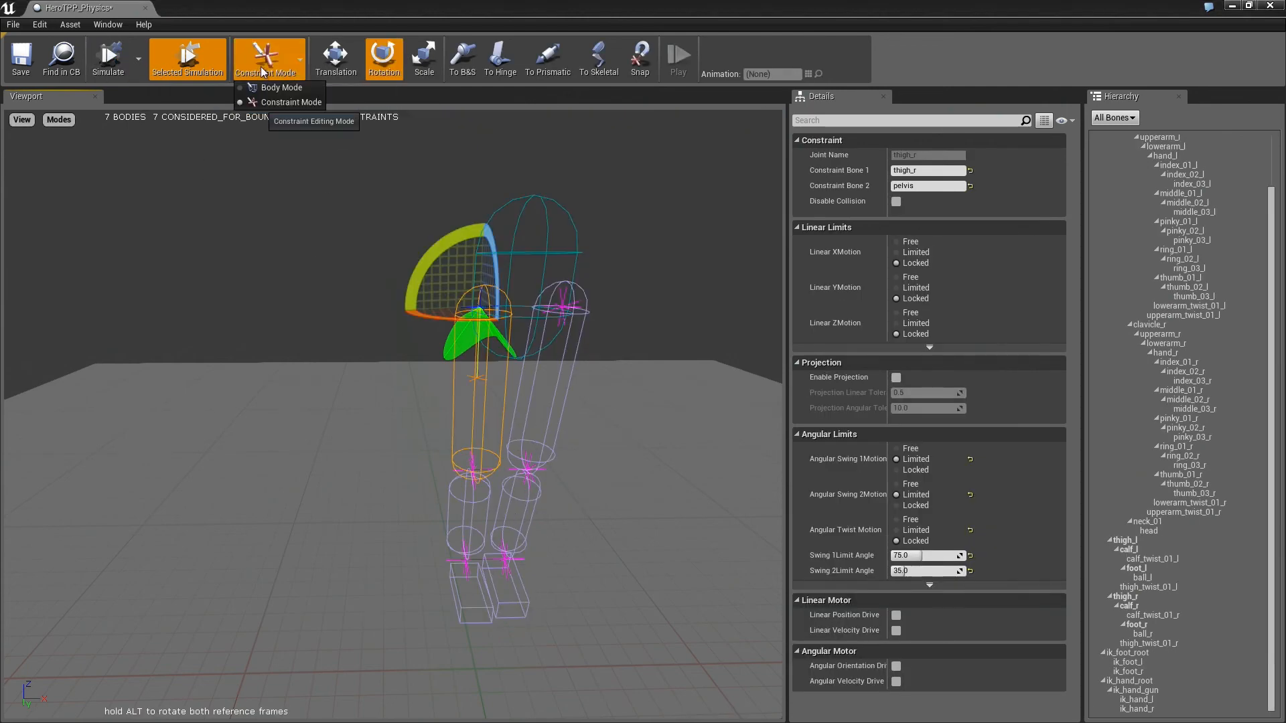
{"action": "left_click", "coordinate": [281, 87]}
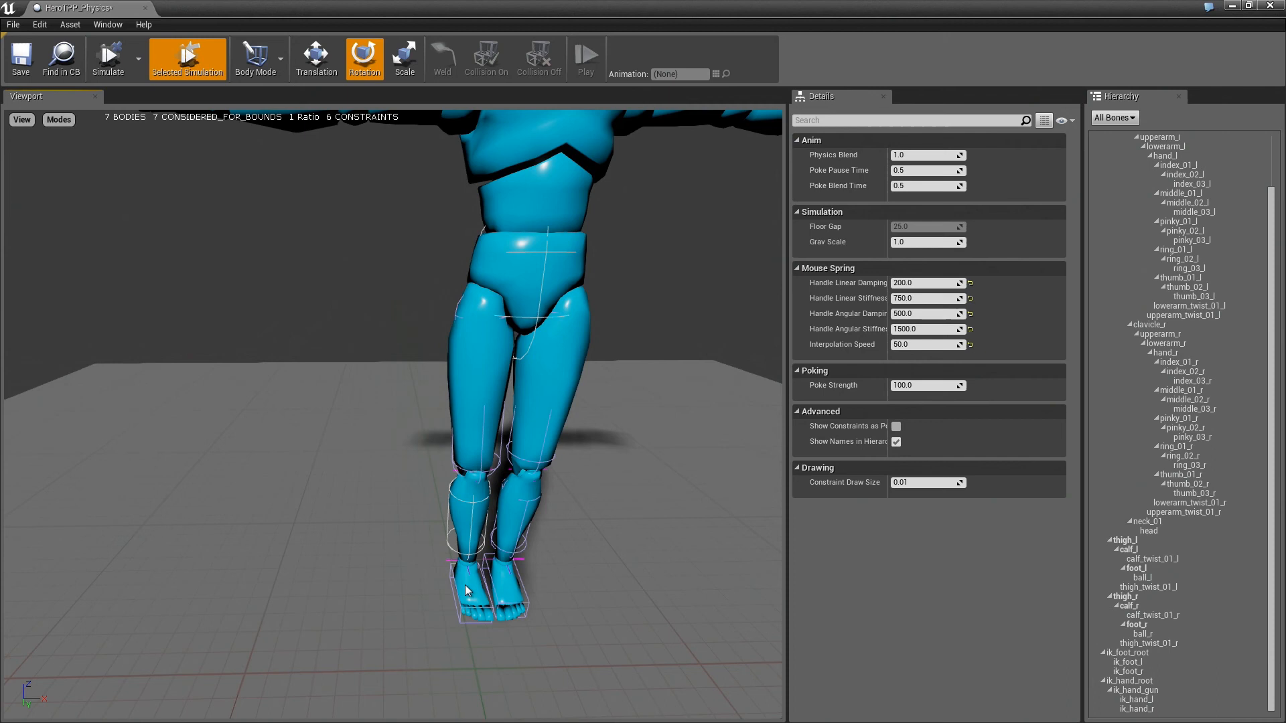
{"action": "left_click", "coordinate": [471, 578]}
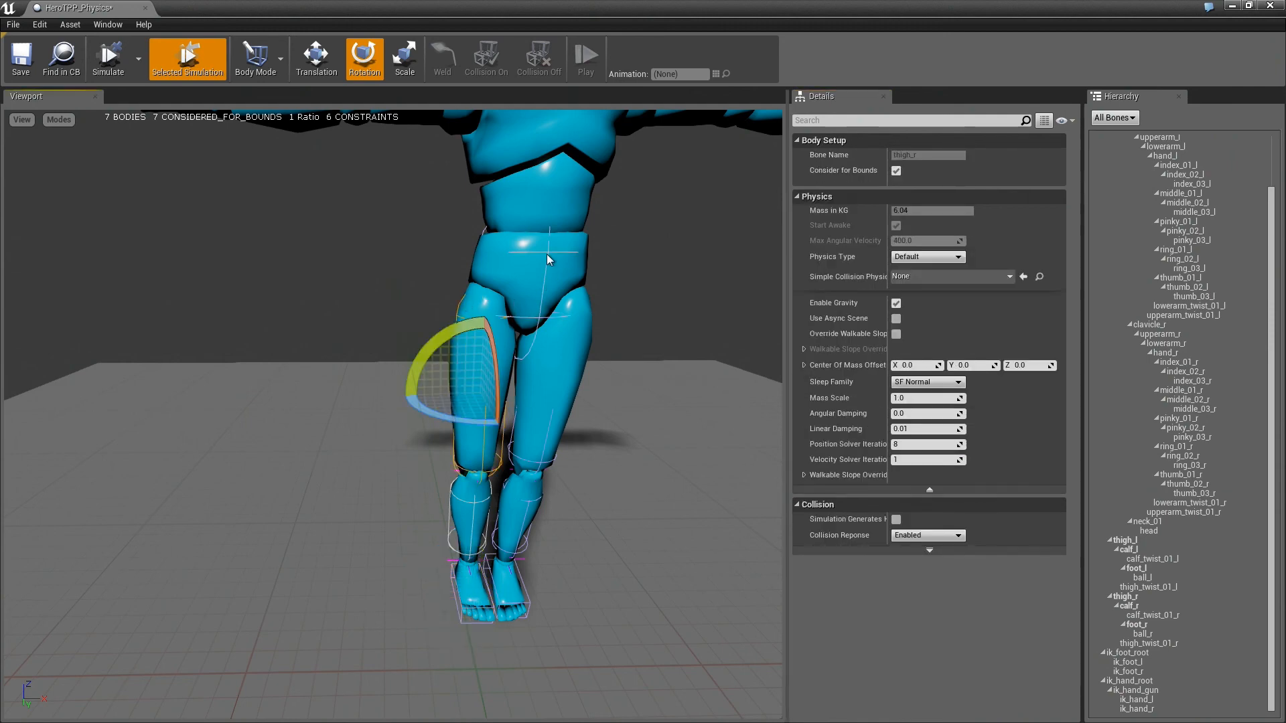
Step: Run the ragdoll in Real Simulation so it drops under gravity with the leg constraints applied
{"action": "left_click", "coordinate": [107, 57]}
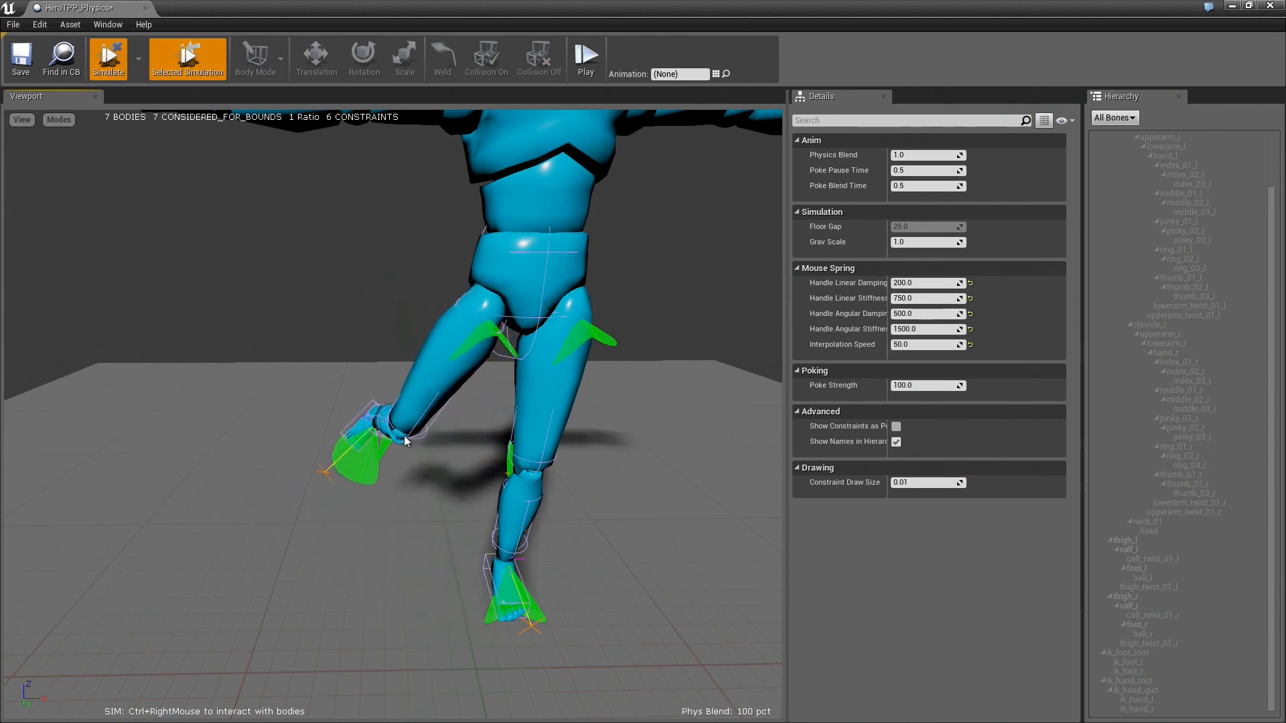
{"action": "left_click", "coordinate": [138, 59]}
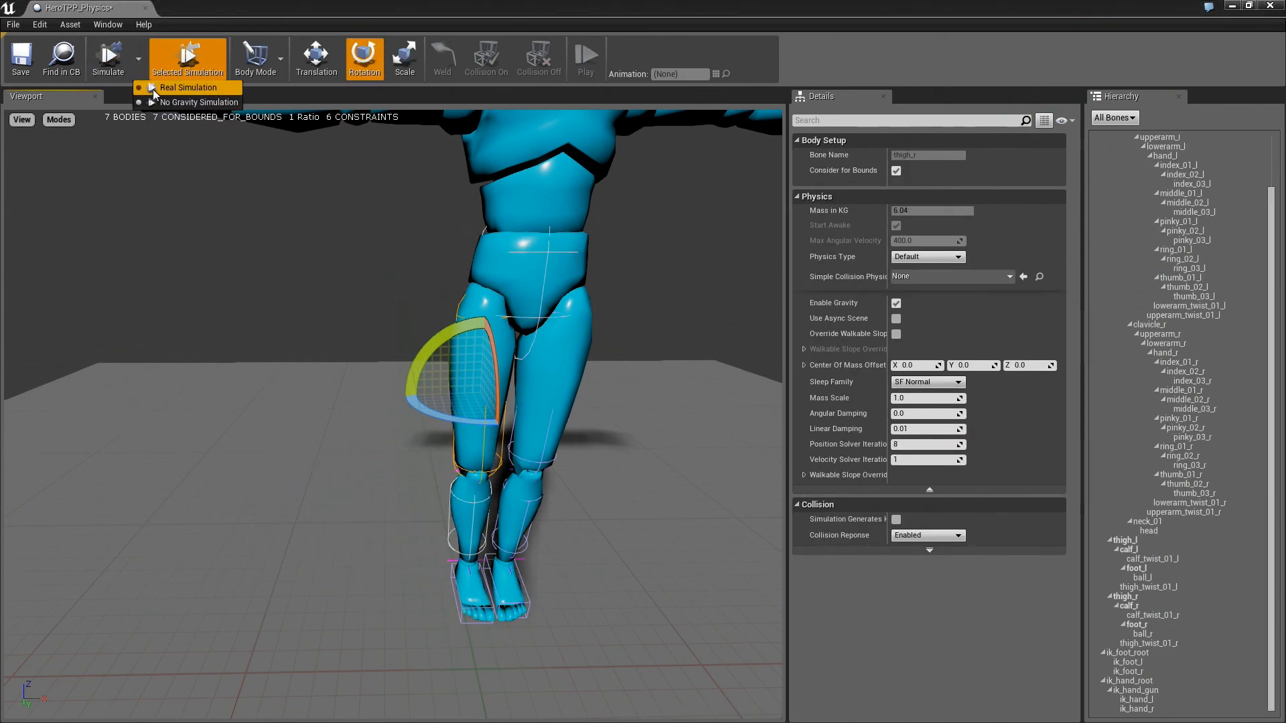
{"action": "left_click", "coordinate": [189, 88]}
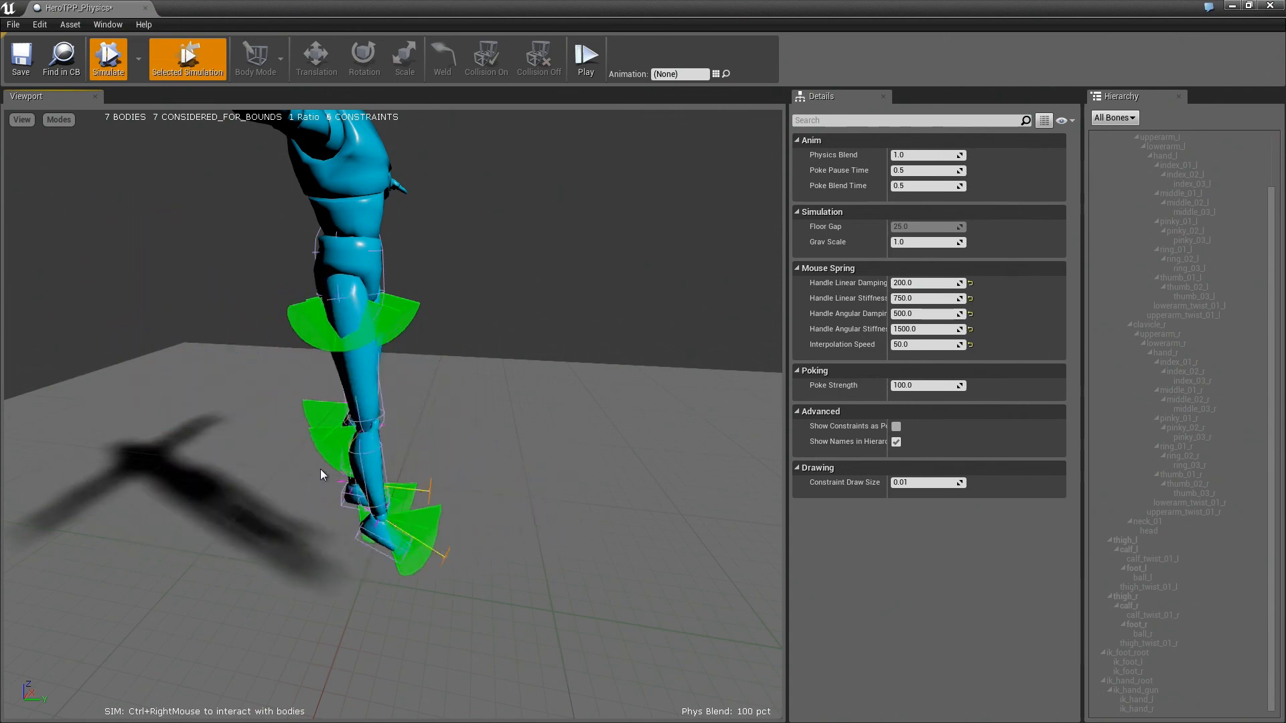
{"action": "mouse_move", "coordinate": [583, 513]}
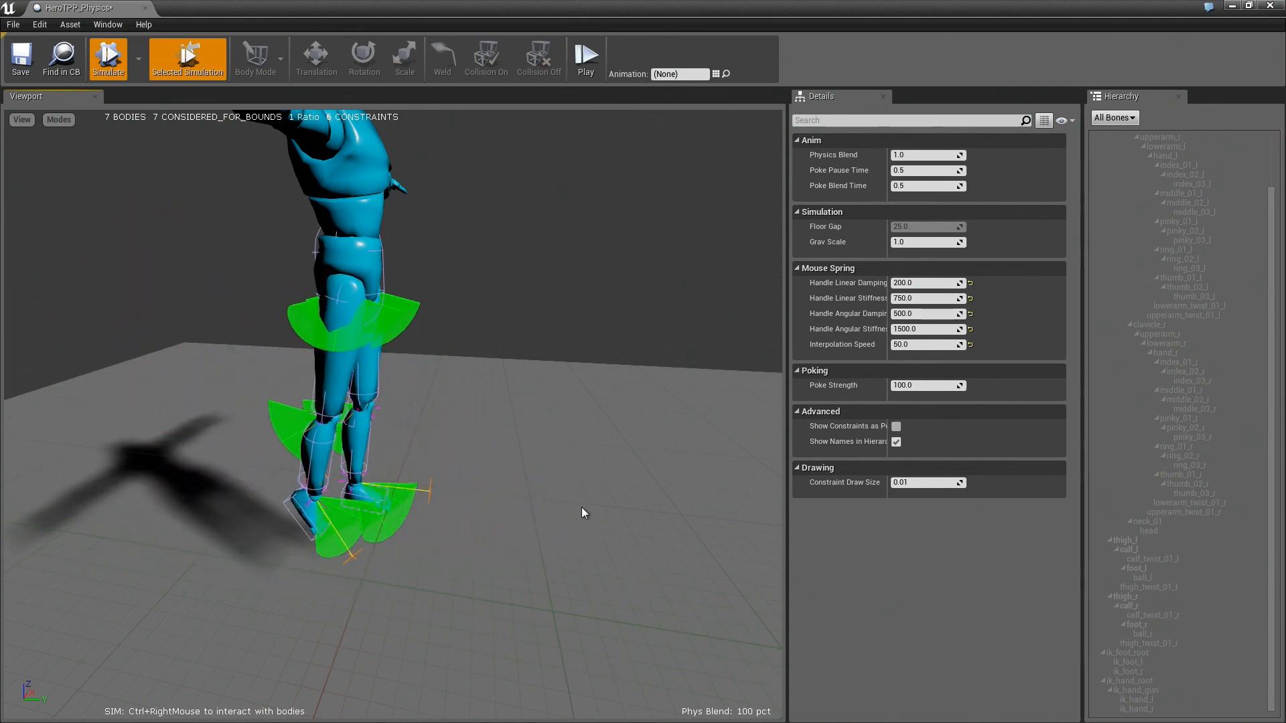